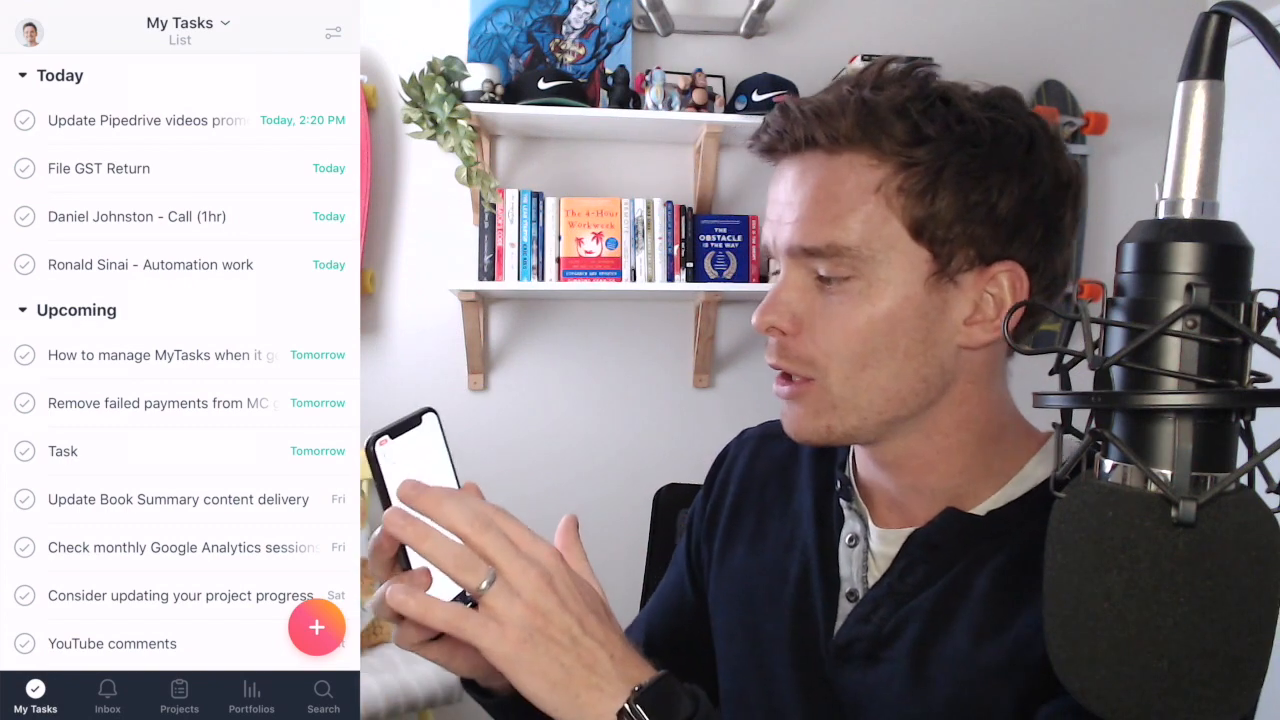
- Glance at the Update Pipedrive videos promo code task, then start a new task named 'Task'
{"action": "left_click", "coordinate": [146, 120]}
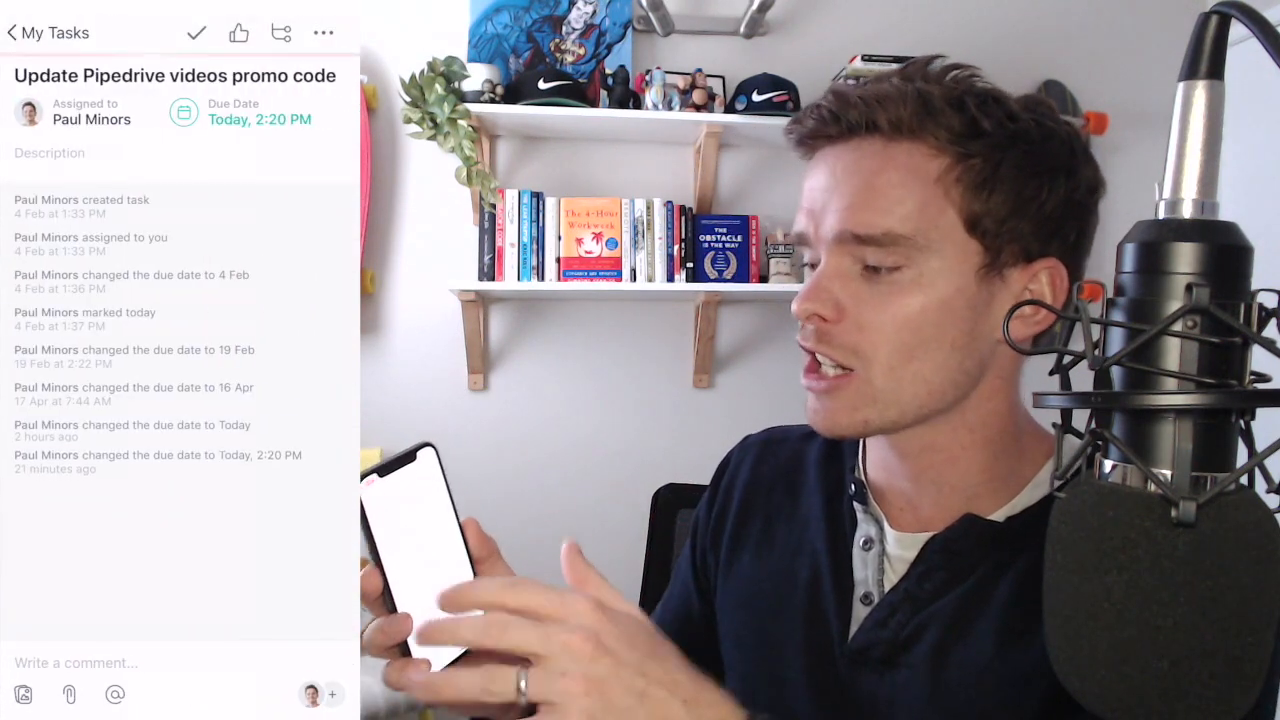
{"action": "left_click", "coordinate": [11, 32]}
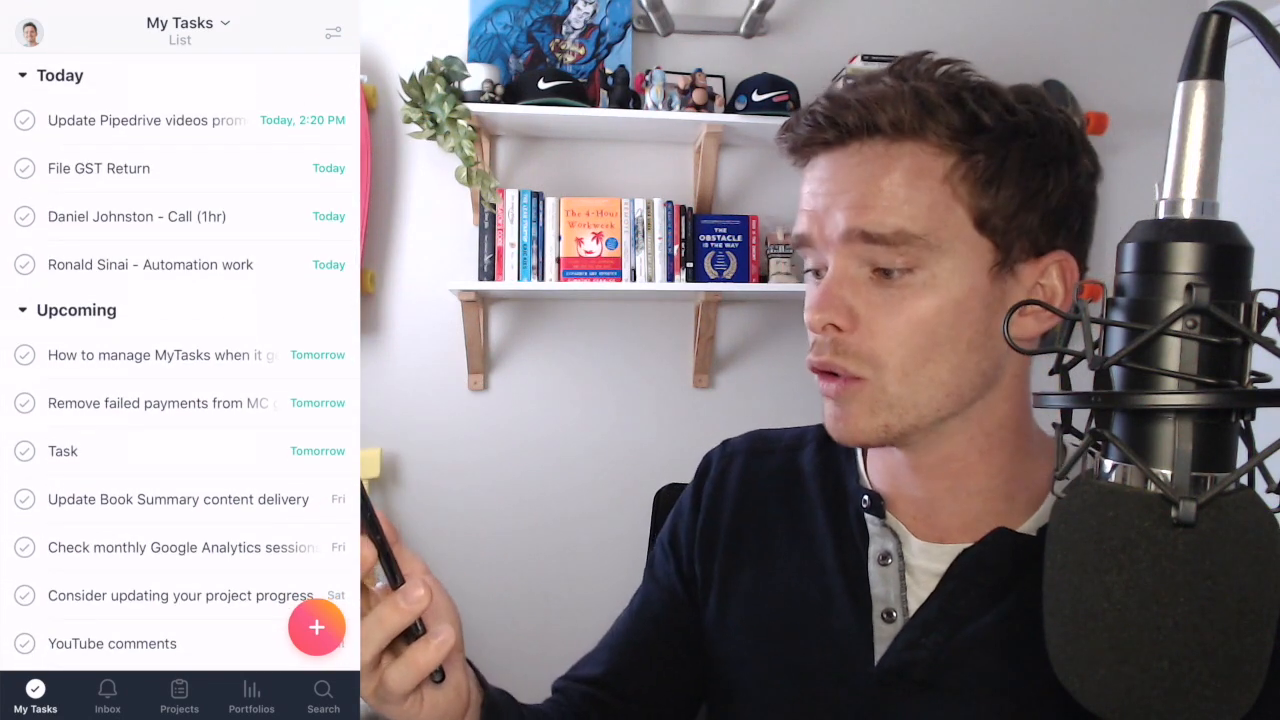
{"action": "left_click", "coordinate": [317, 627]}
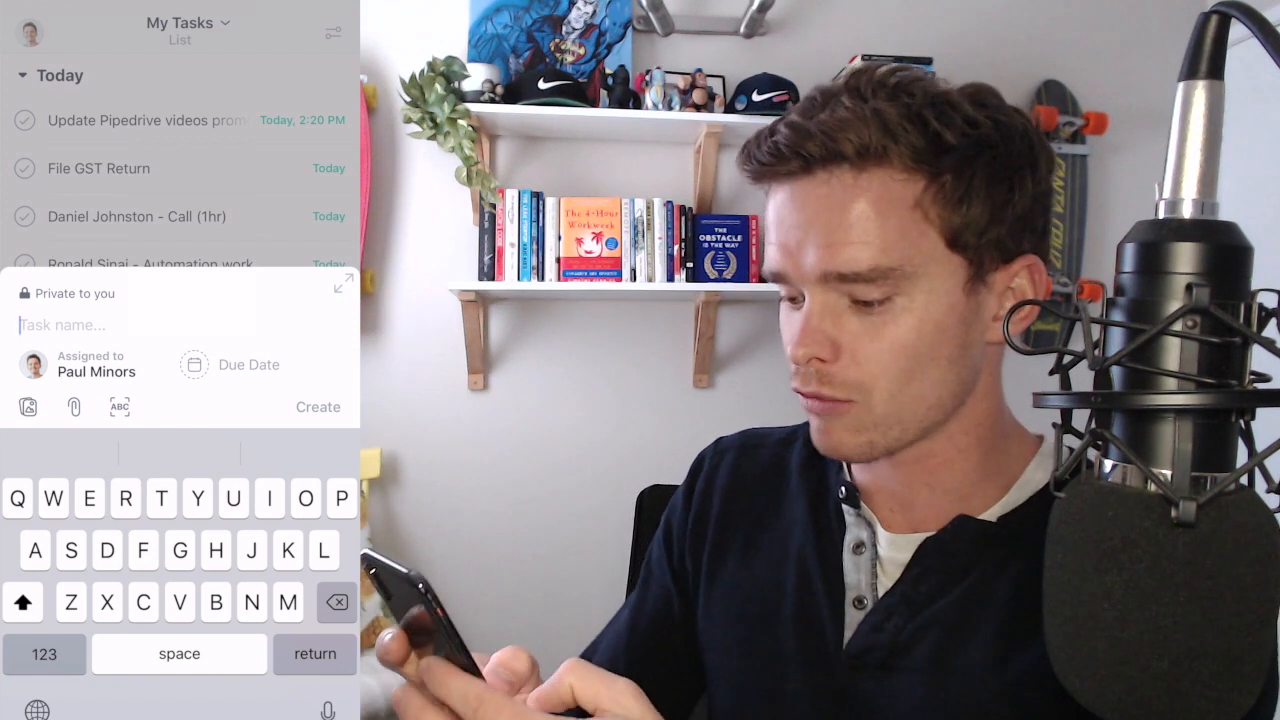
{"action": "type", "text": "Task"}
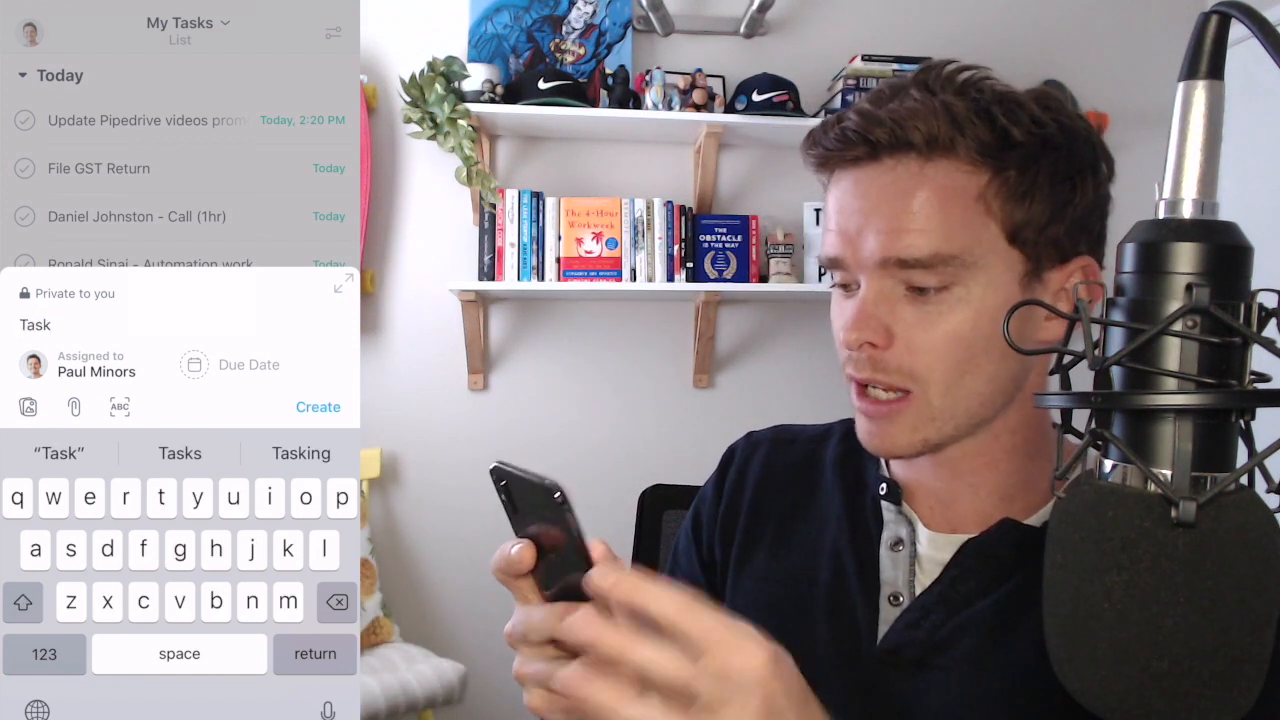
- Put the task in the Accounting project, add a short description, and create it
{"action": "left_click", "coordinate": [343, 283]}
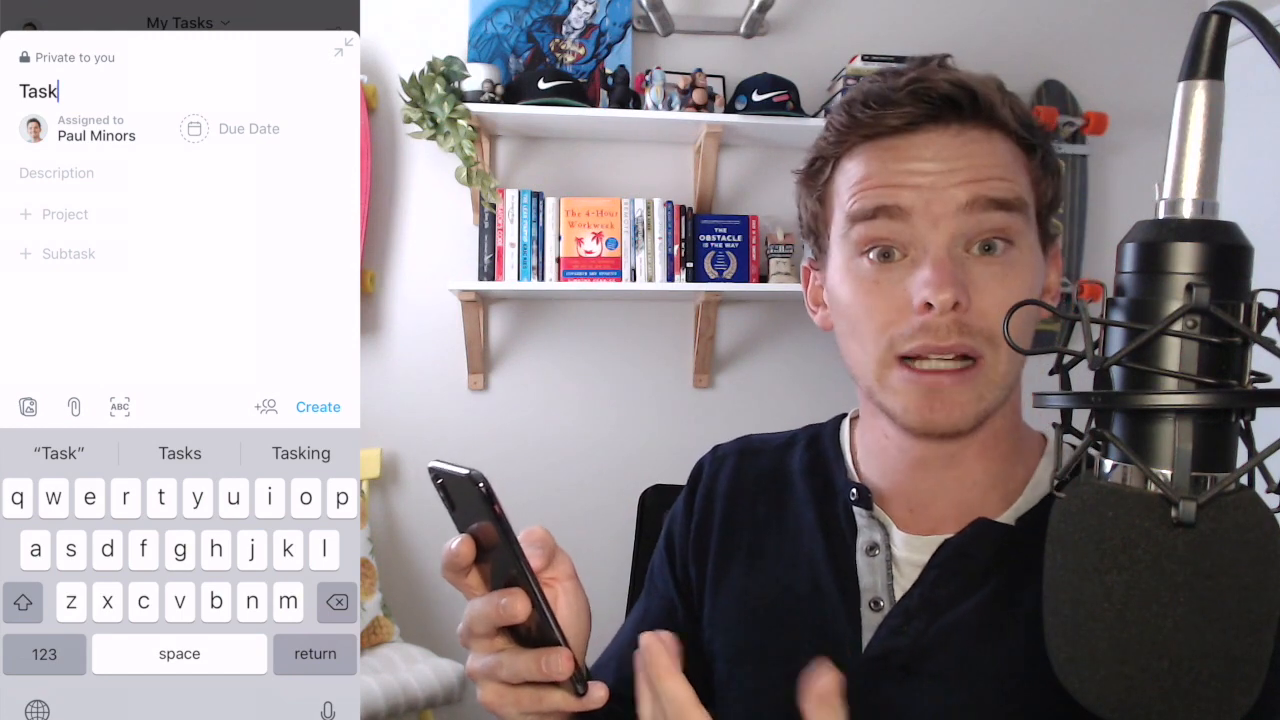
{"action": "left_click", "coordinate": [64, 214]}
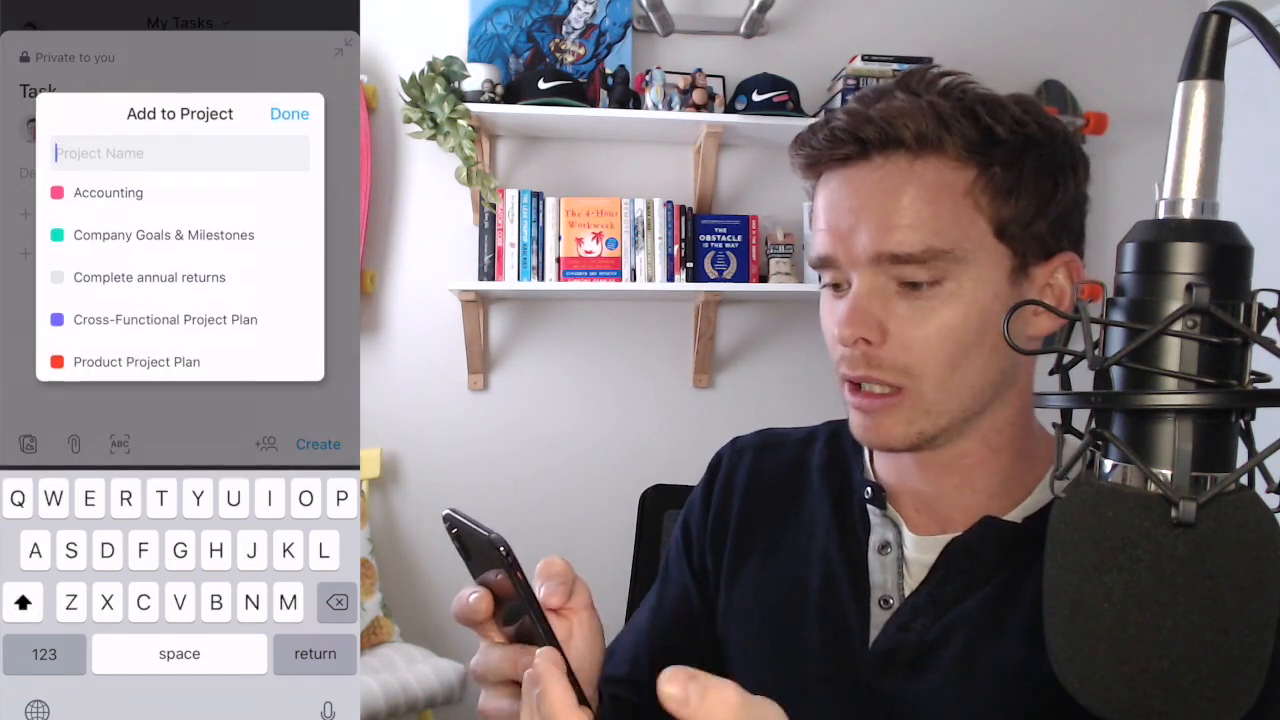
{"action": "left_click", "coordinate": [108, 192]}
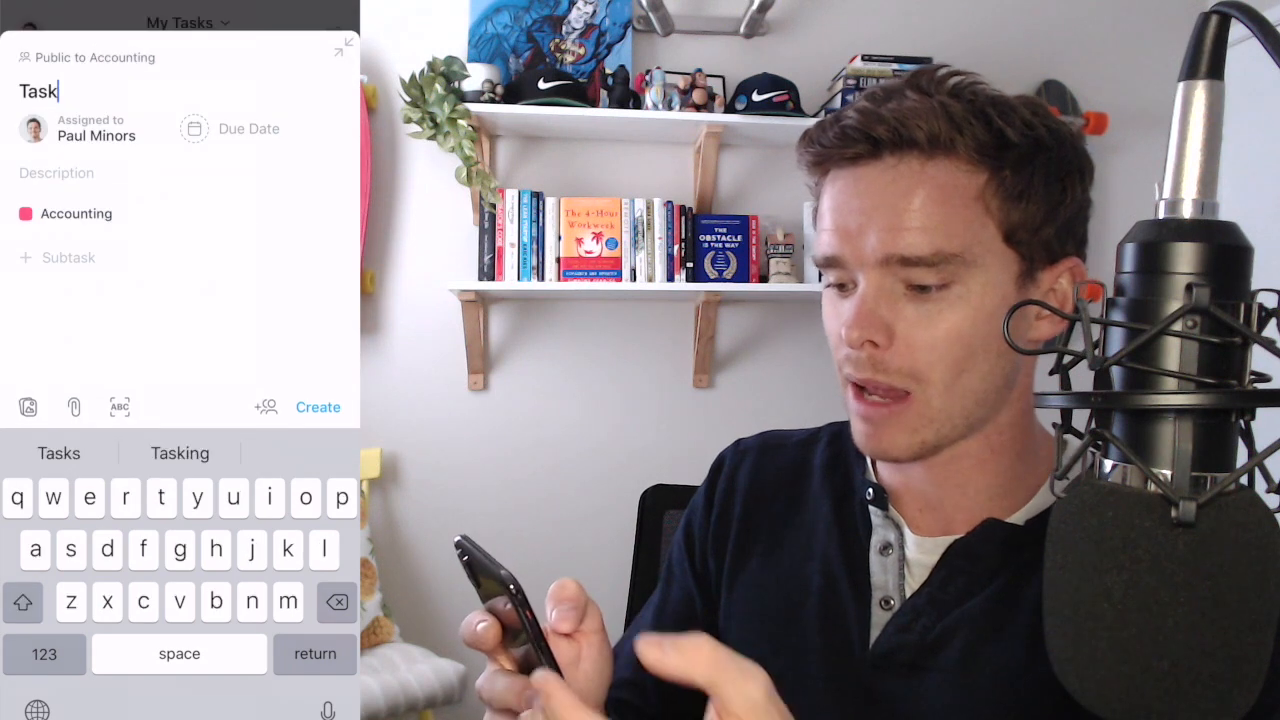
{"action": "type", "text": "Description"}
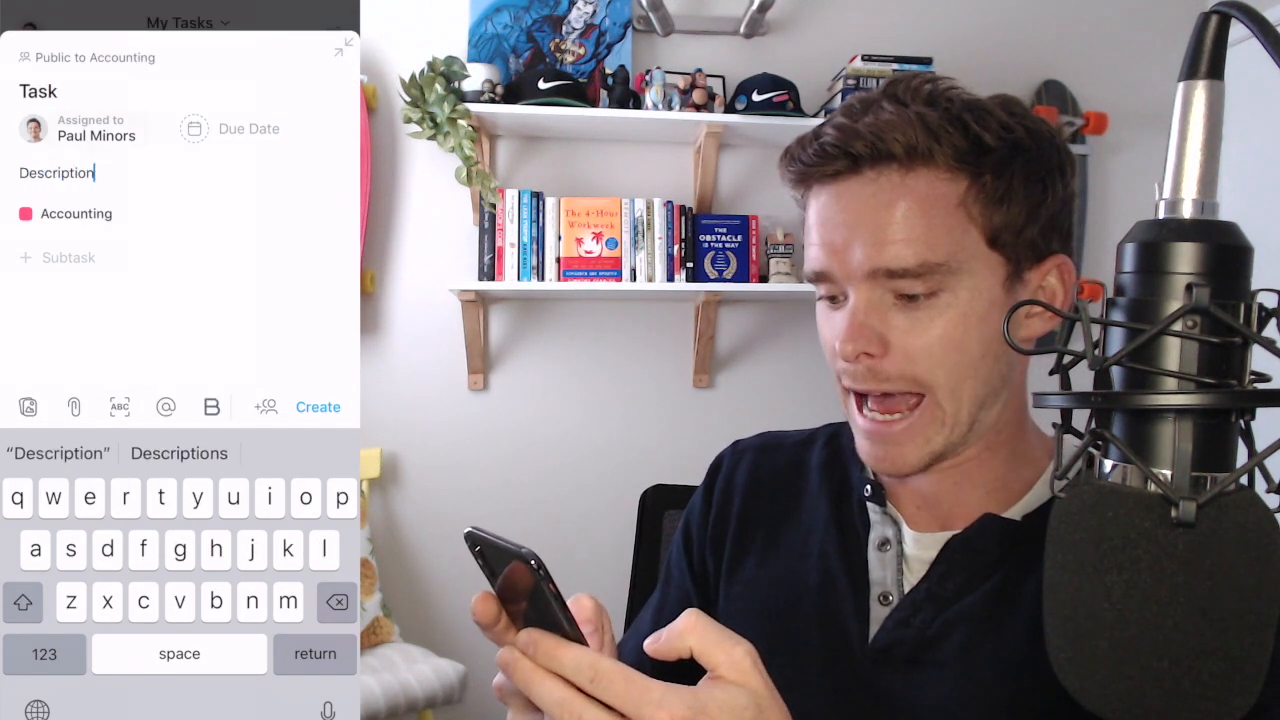
{"action": "left_click", "coordinate": [318, 406]}
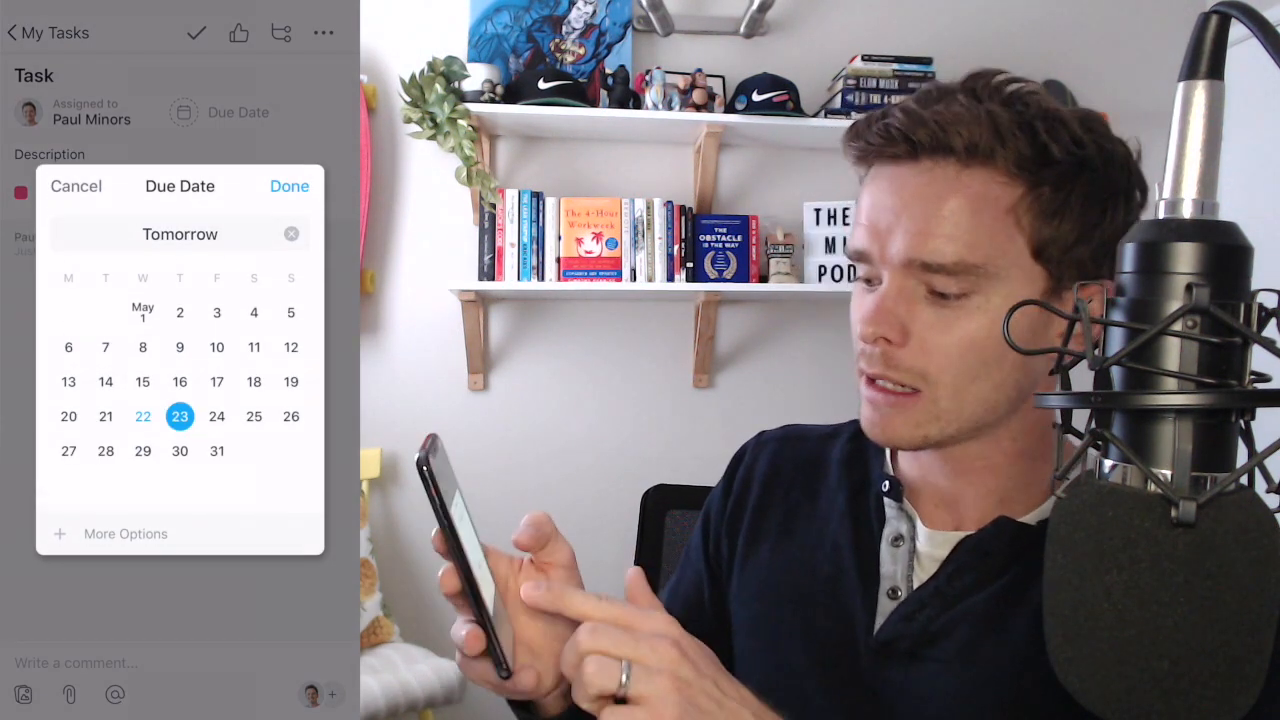
- Give the task a 20 May to Tomorrow date range and mark it complete
{"action": "left_click", "coordinate": [125, 533]}
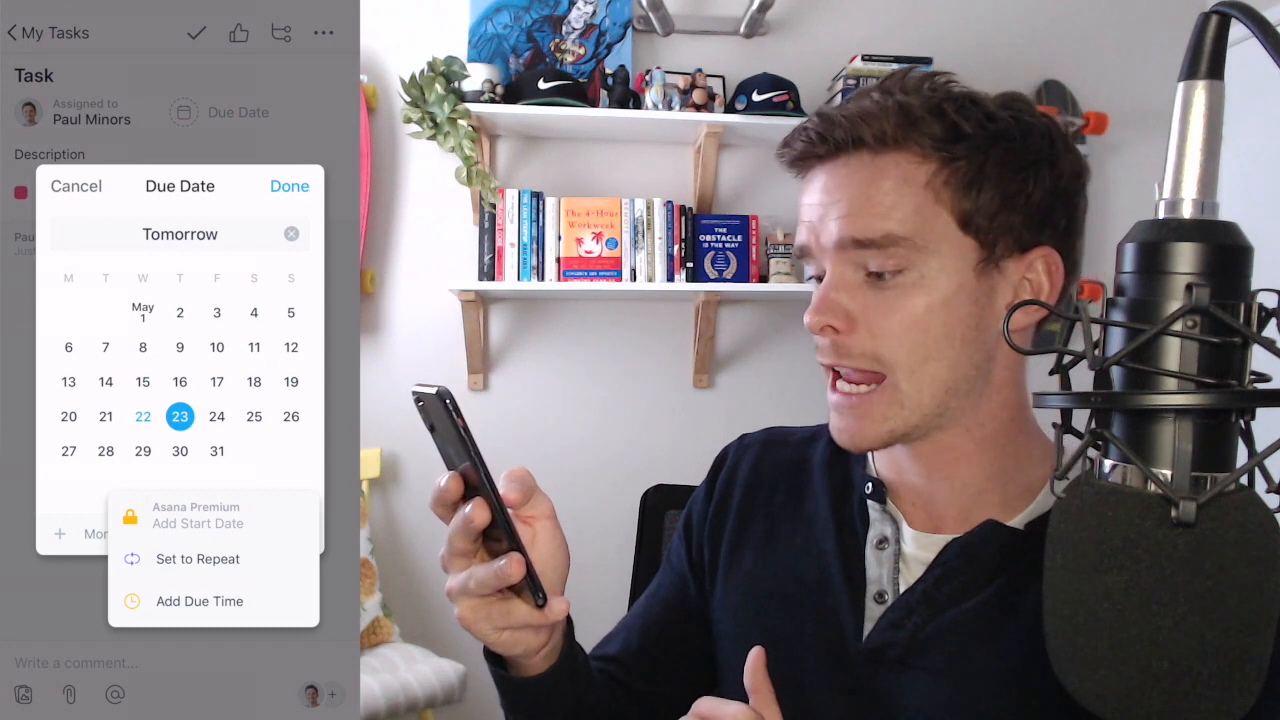
{"action": "left_click", "coordinate": [197, 558]}
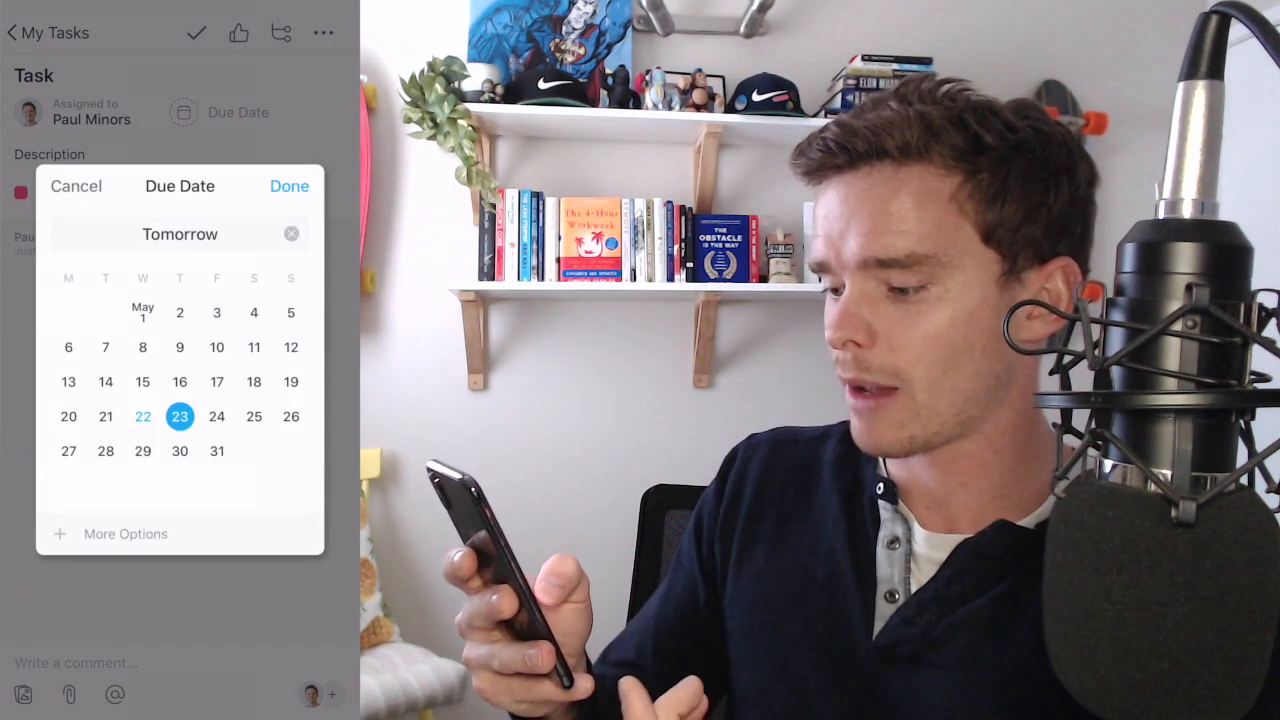
{"action": "left_click", "coordinate": [125, 533]}
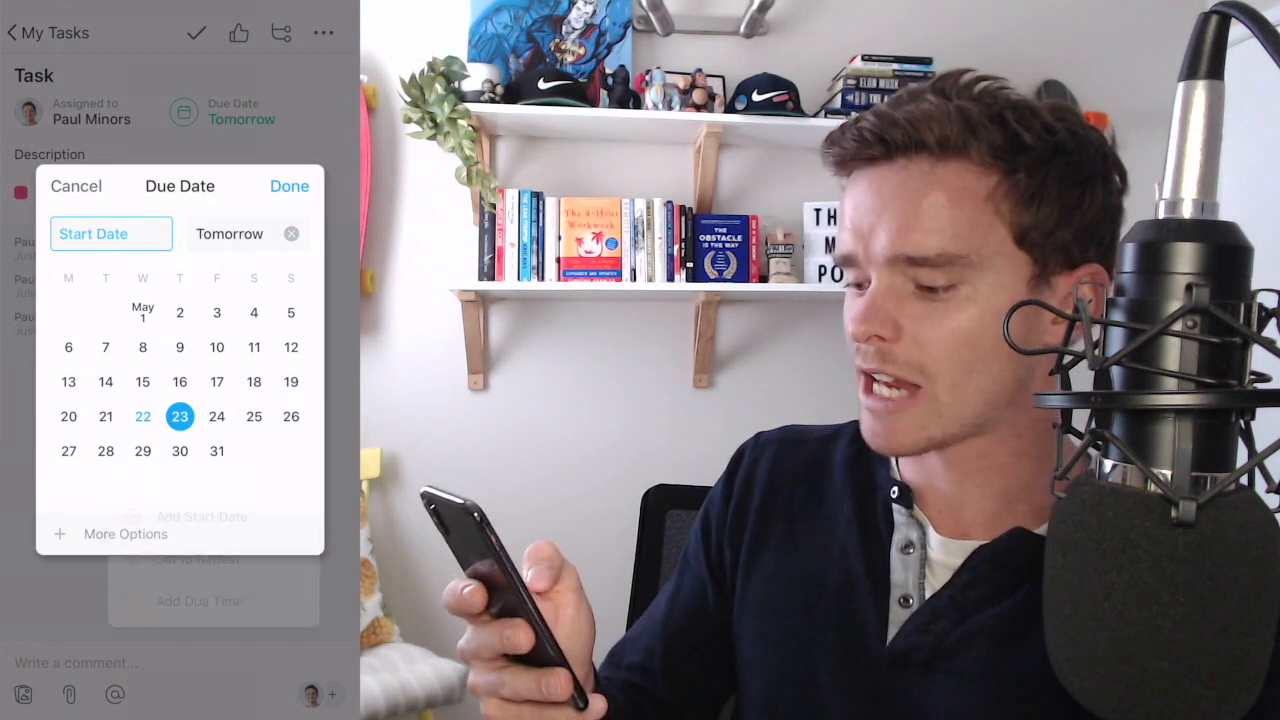
{"action": "left_click", "coordinate": [68, 416]}
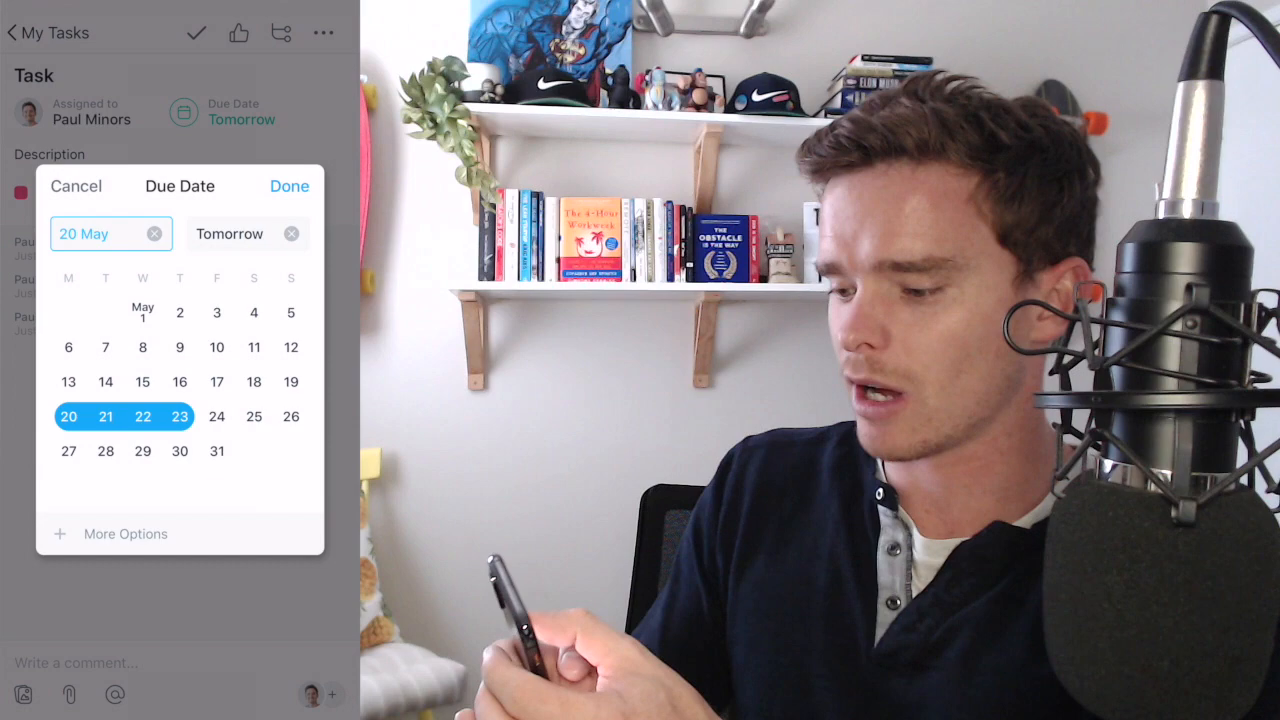
{"action": "left_click", "coordinate": [289, 186]}
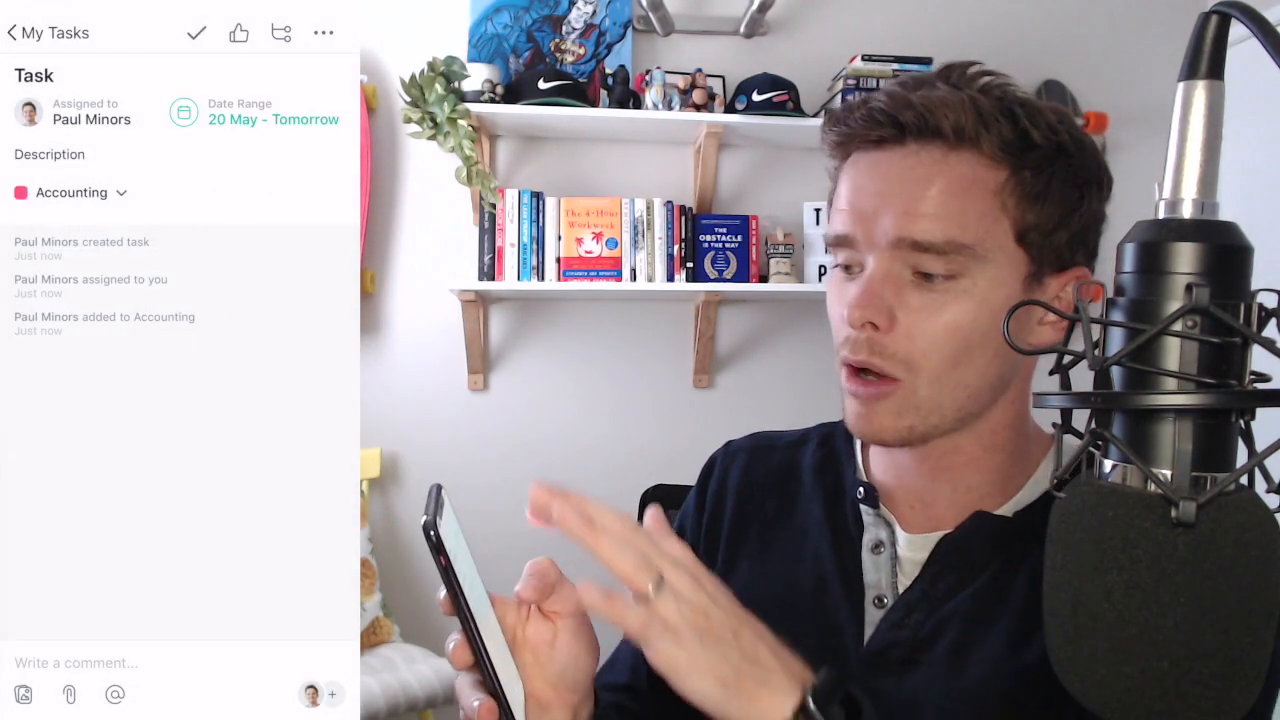
{"action": "left_click", "coordinate": [196, 32]}
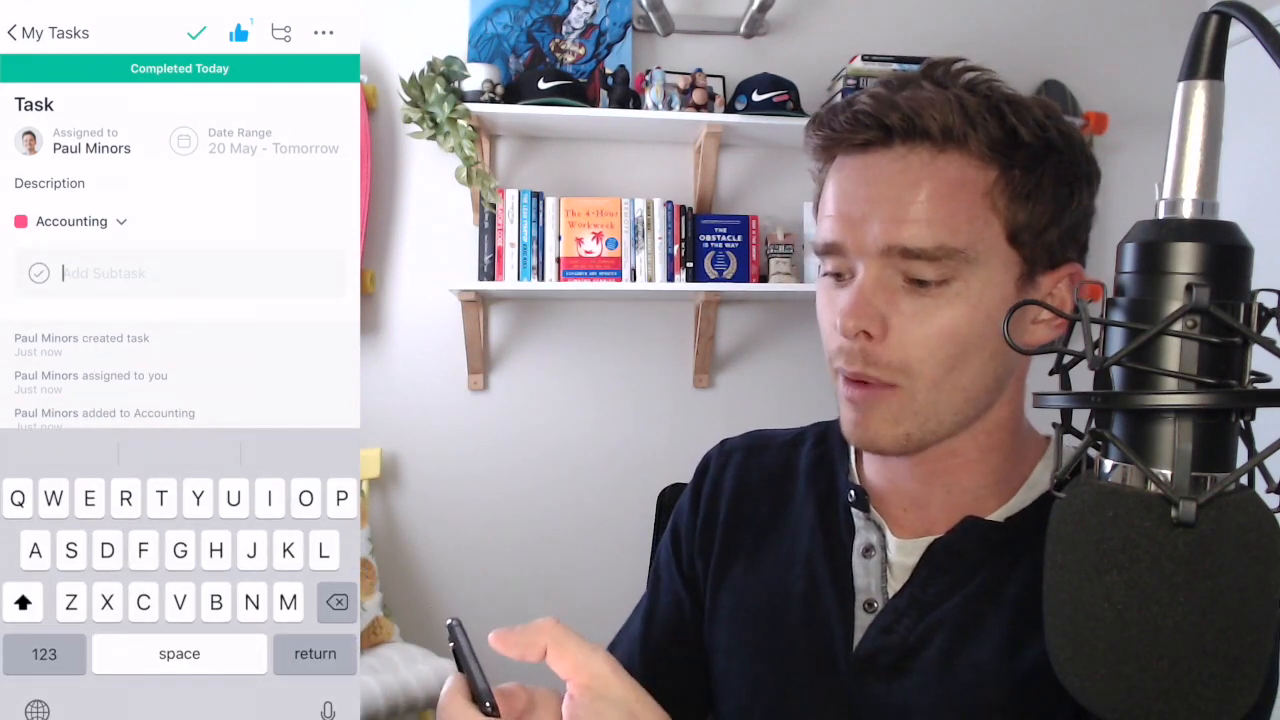
- Cancel the empty subtask, start a comment, and close followers without adding anyone
{"action": "left_click", "coordinate": [322, 32]}
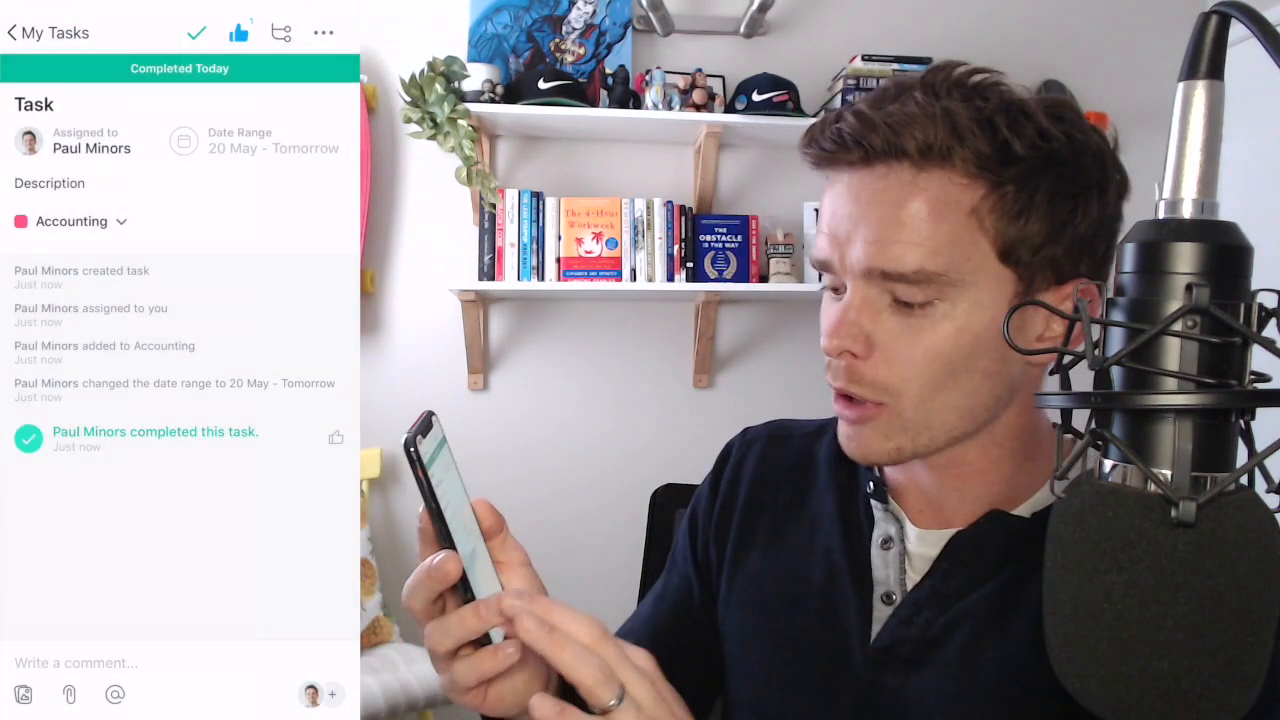
{"action": "left_click", "coordinate": [90, 662]}
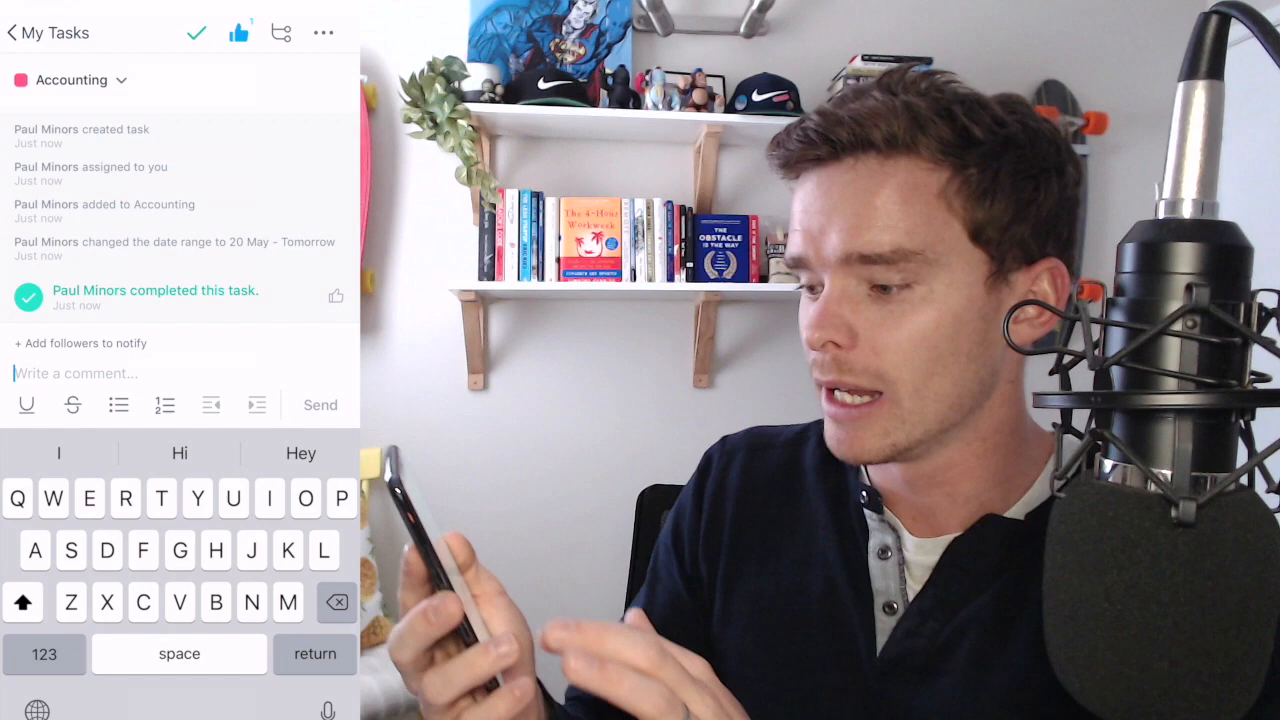
{"action": "left_click", "coordinate": [80, 343]}
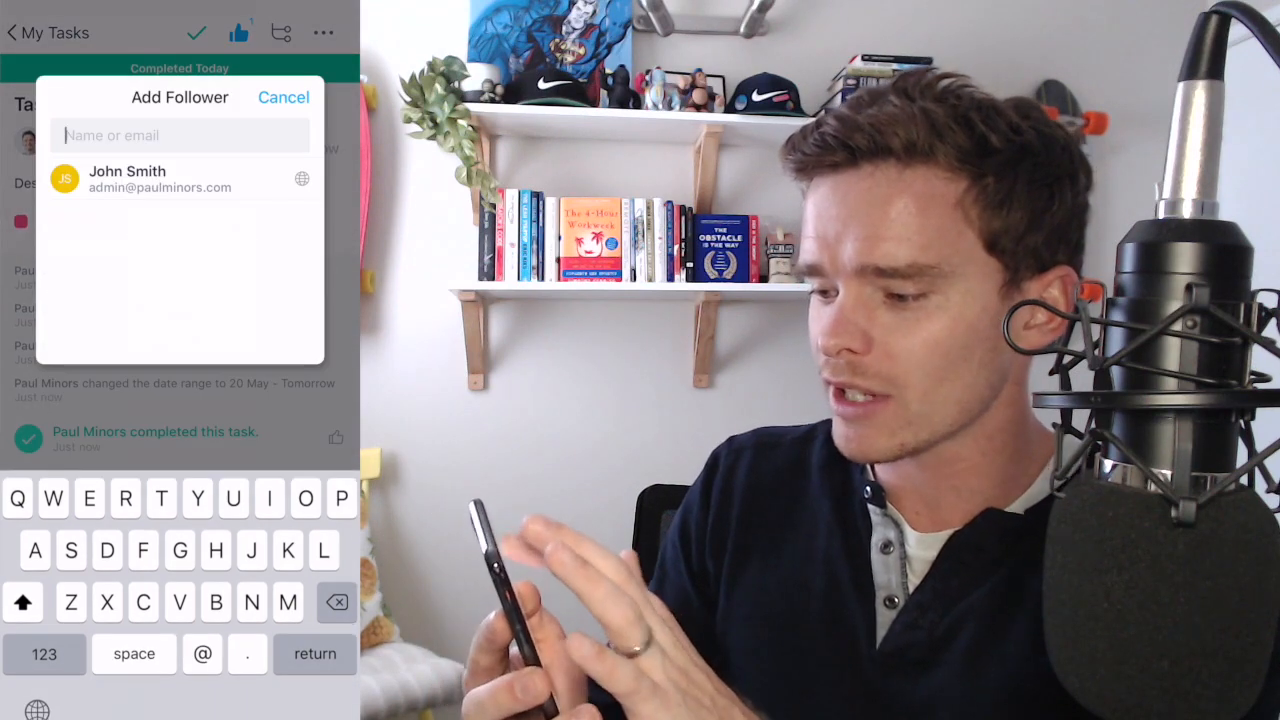
{"action": "left_click", "coordinate": [283, 97]}
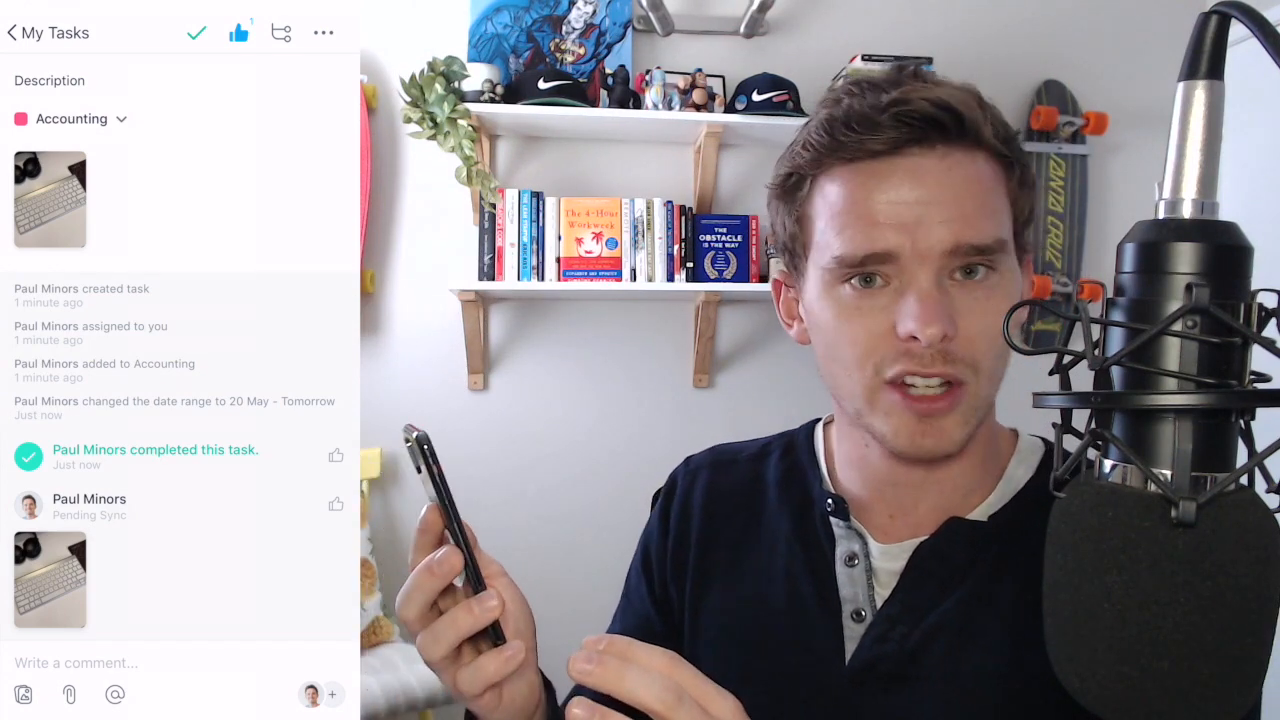
- Pin 'This bit needs fixing' to the keyboard photo and open that feedback subtask
{"action": "left_click", "coordinate": [75, 663]}
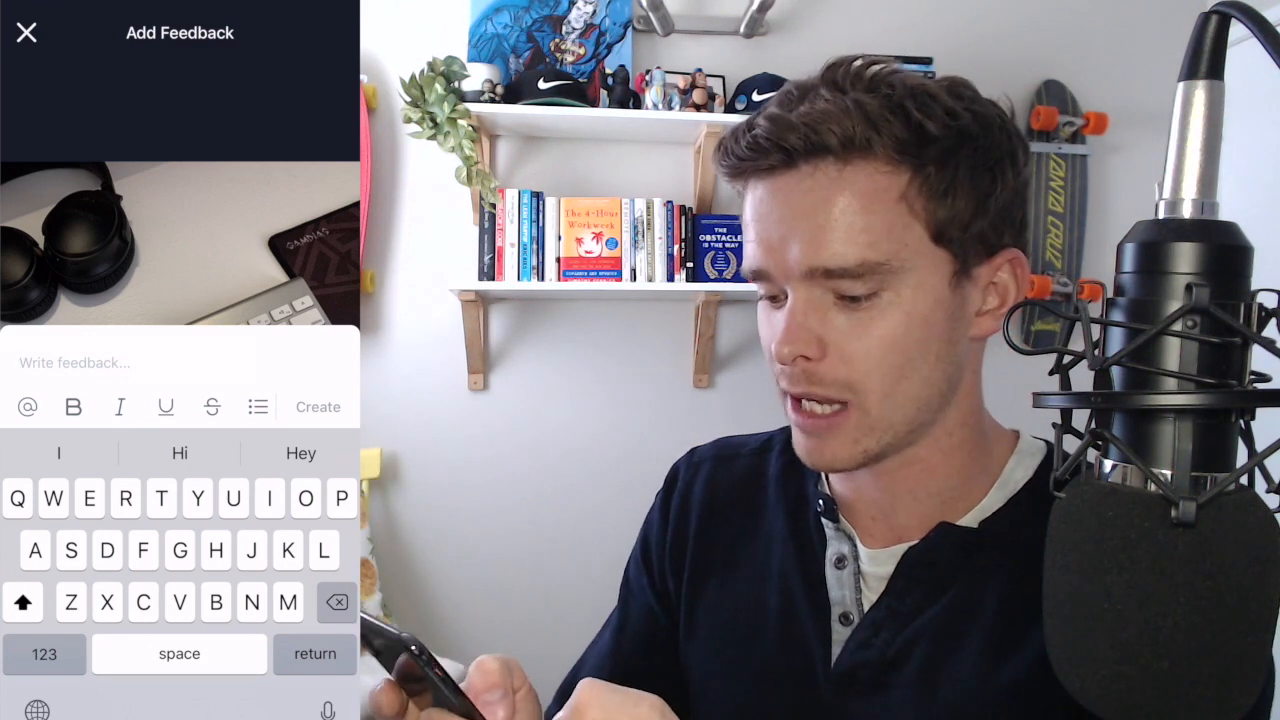
{"action": "type", "text": "This but needs"}
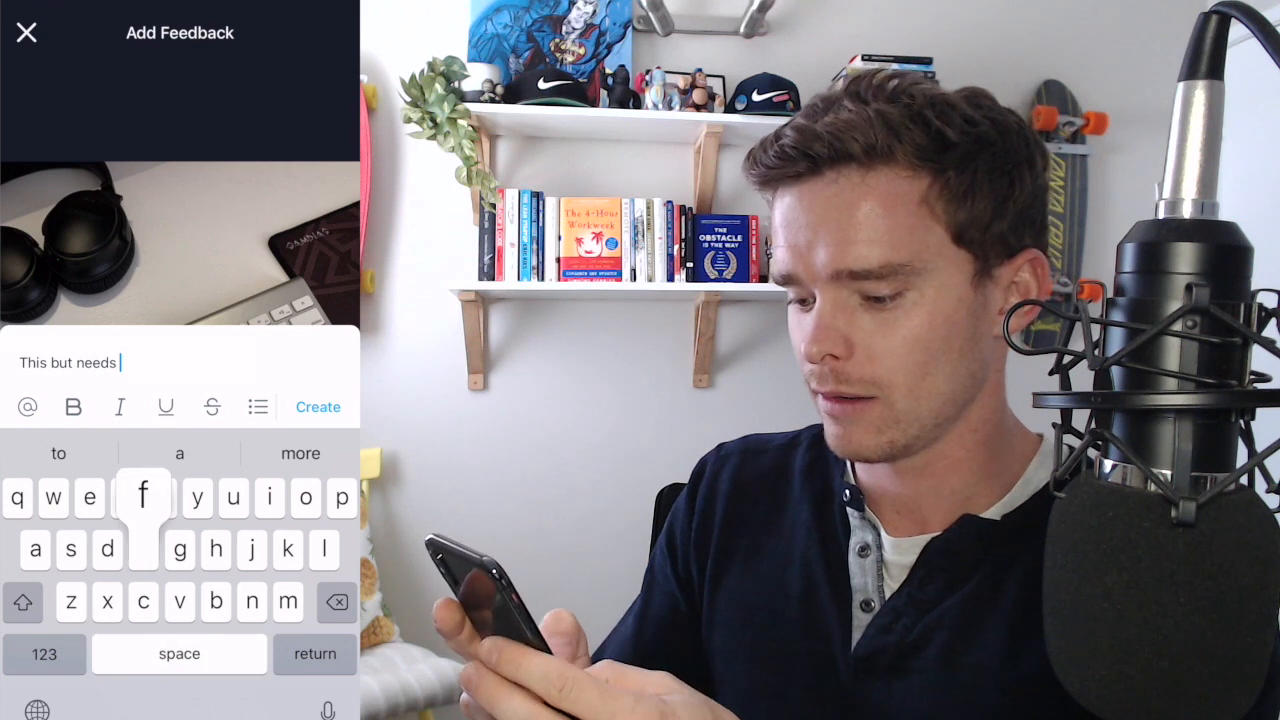
{"action": "type", "text": "fixing"}
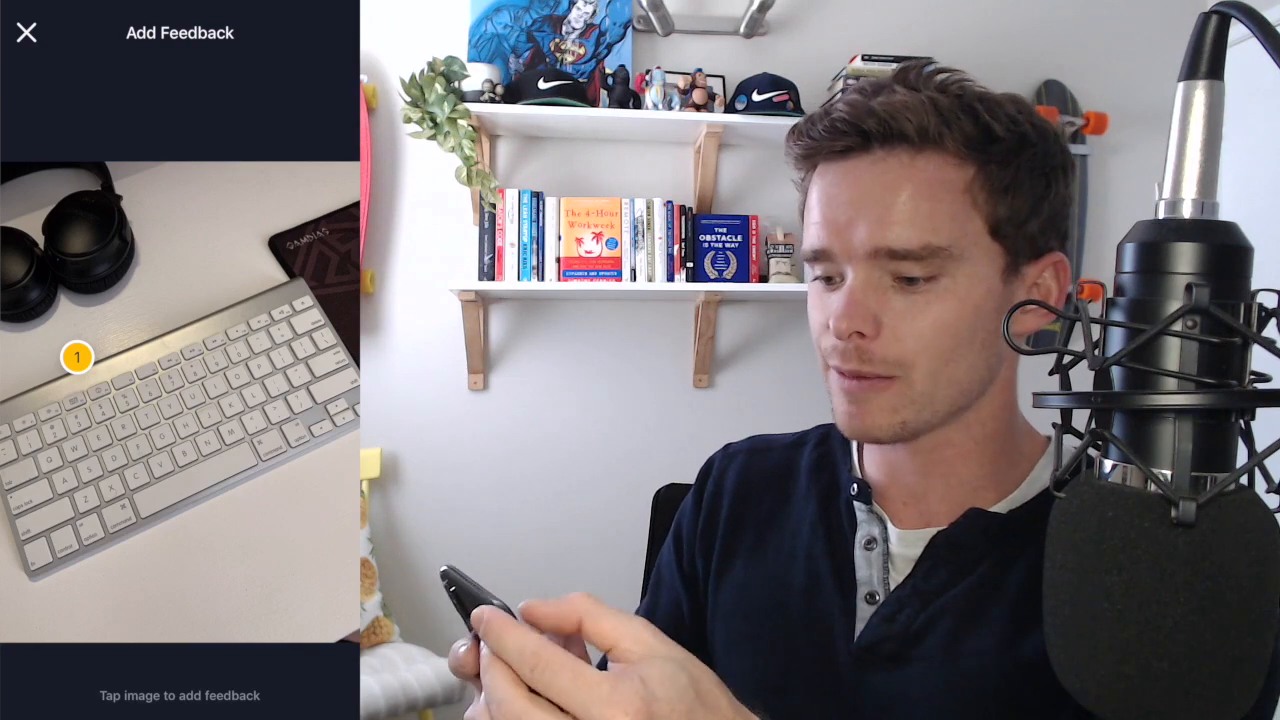
{"action": "left_click", "coordinate": [27, 32]}
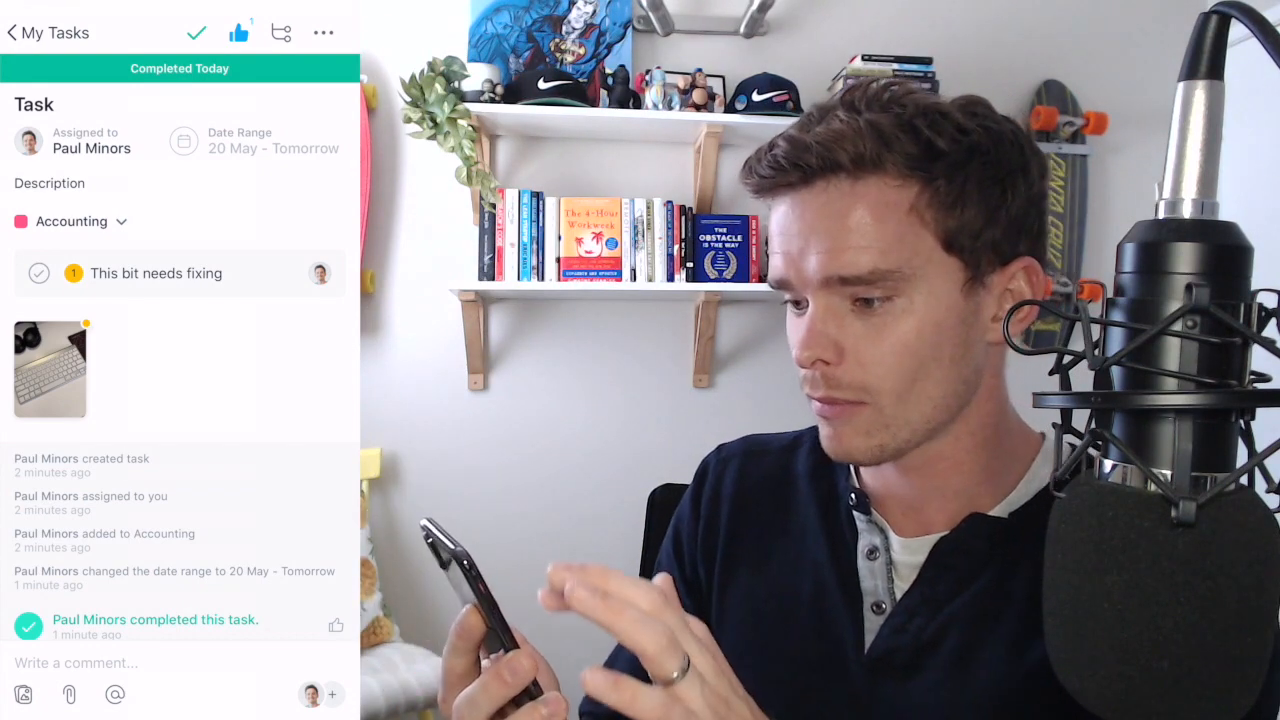
{"action": "left_click", "coordinate": [10, 31]}
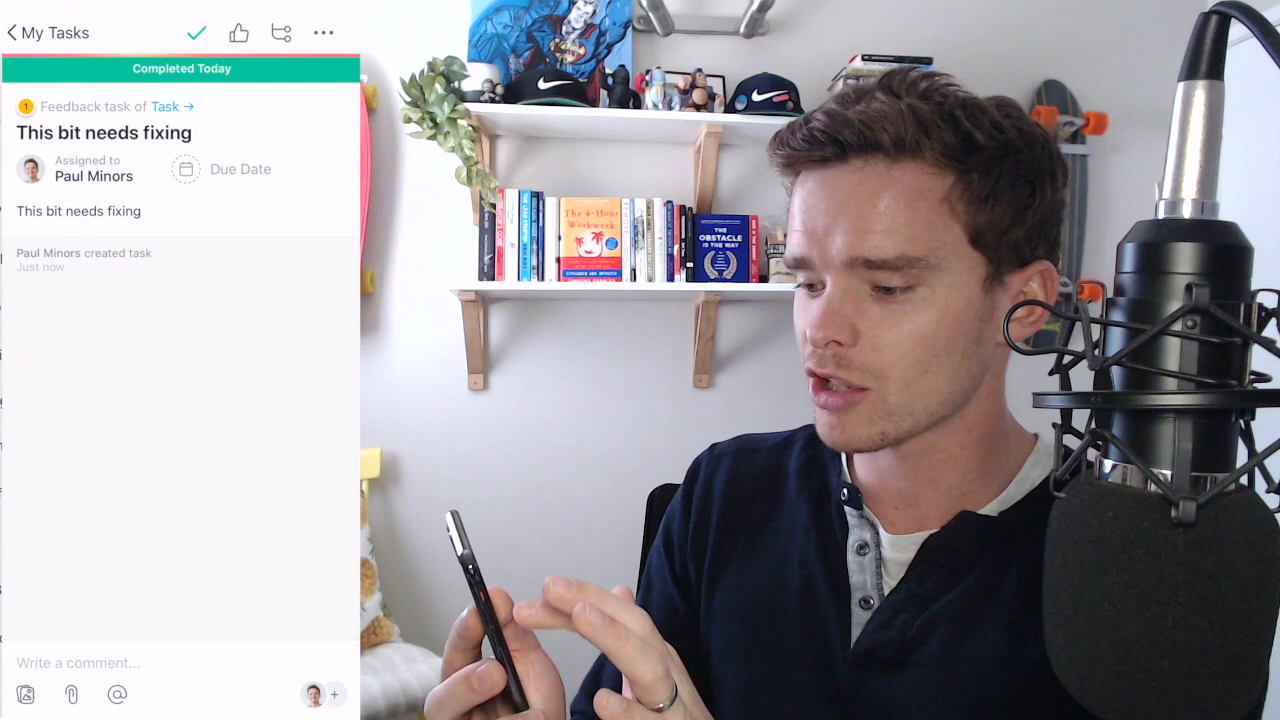
- Return to My Tasks, dismiss the scheduling and workspace sheets, and show task filters
{"action": "left_click", "coordinate": [15, 32]}
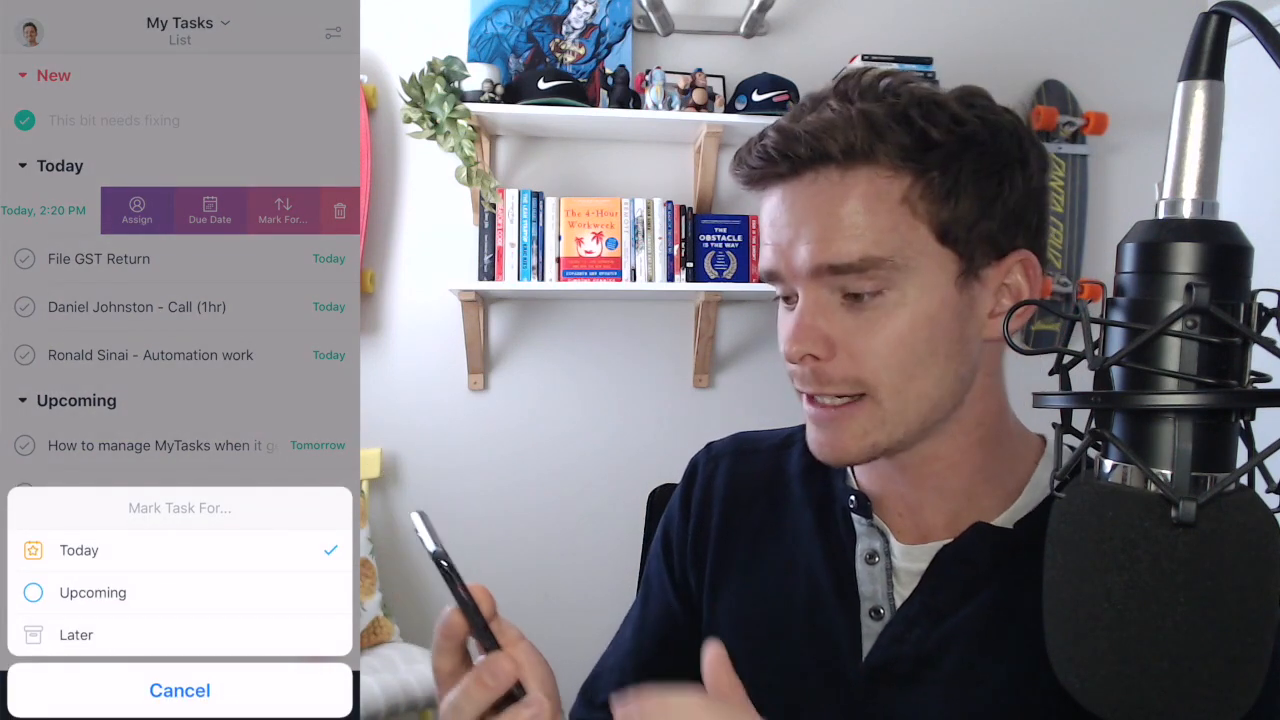
{"action": "left_click", "coordinate": [180, 690]}
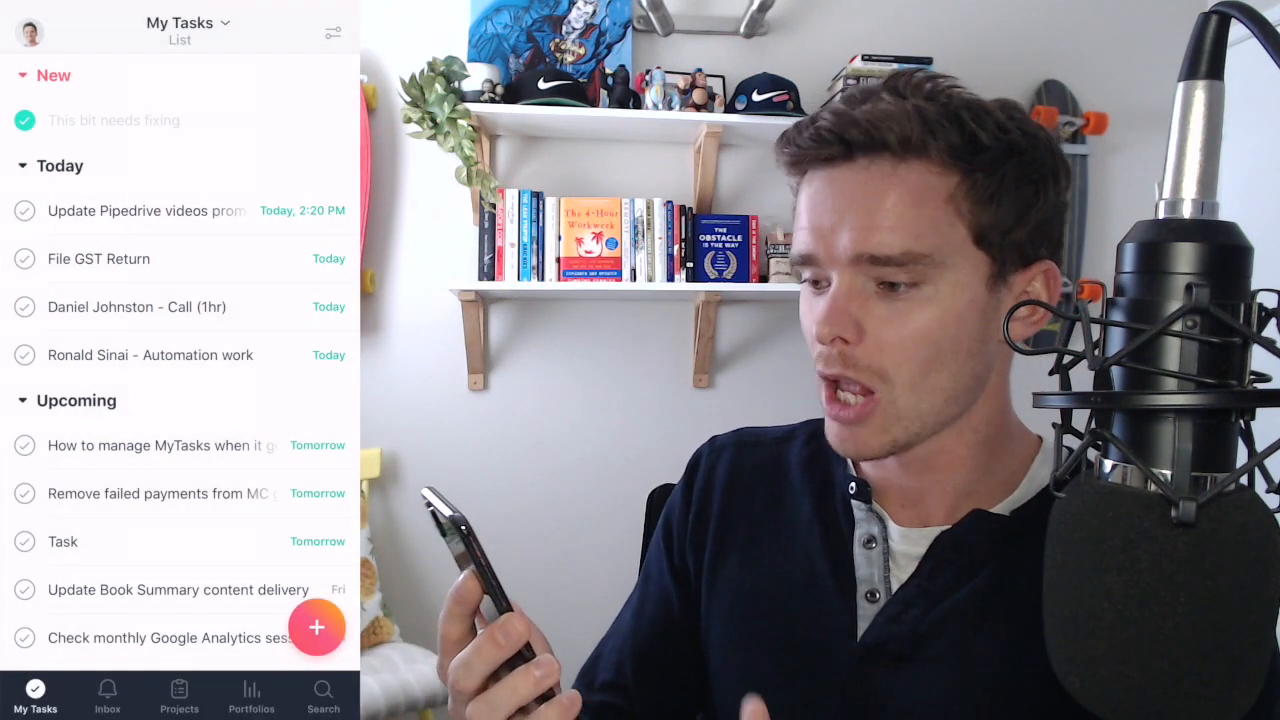
{"action": "left_click", "coordinate": [28, 30]}
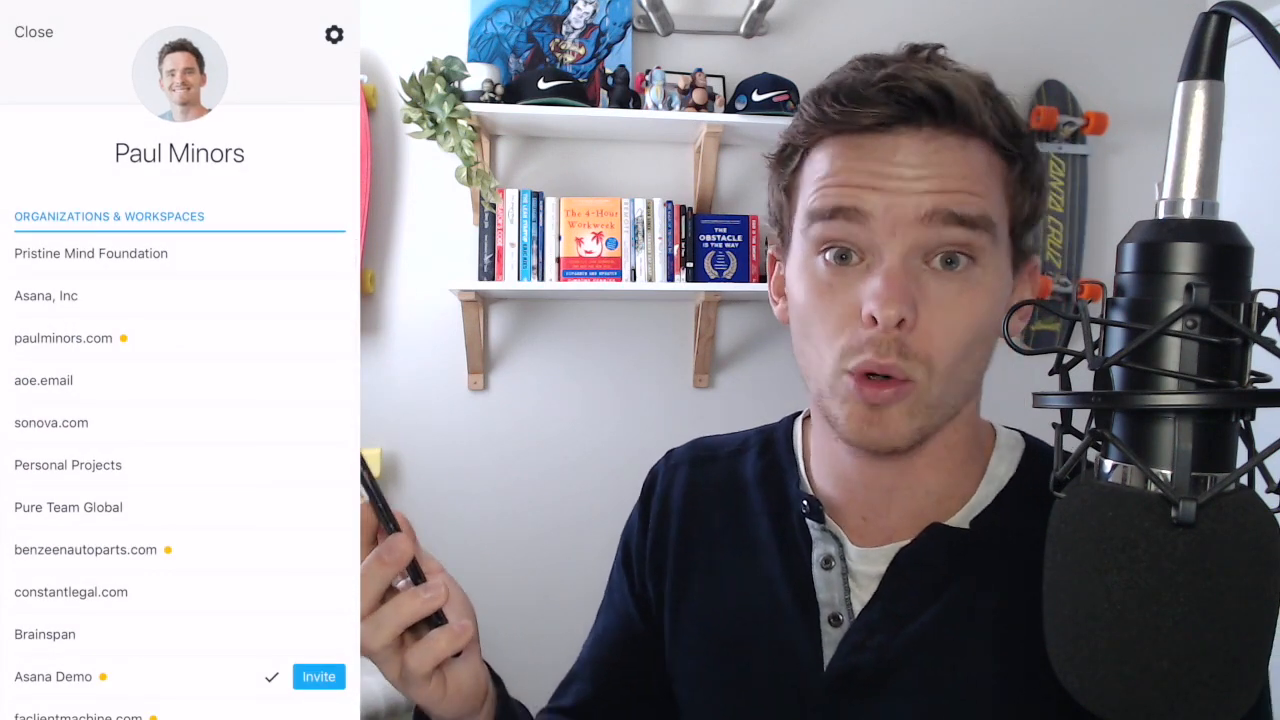
{"action": "scroll", "scroll_direction": "down", "scroll_amount": 3}
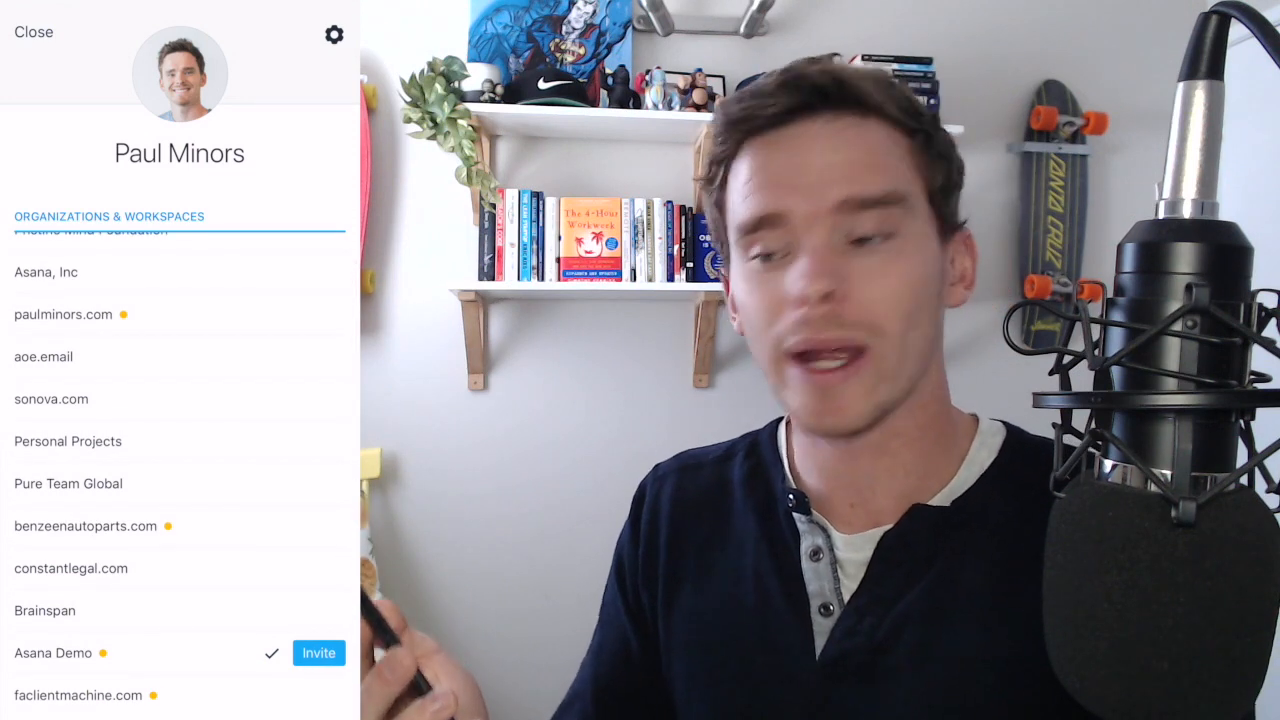
{"action": "left_click", "coordinate": [33, 31]}
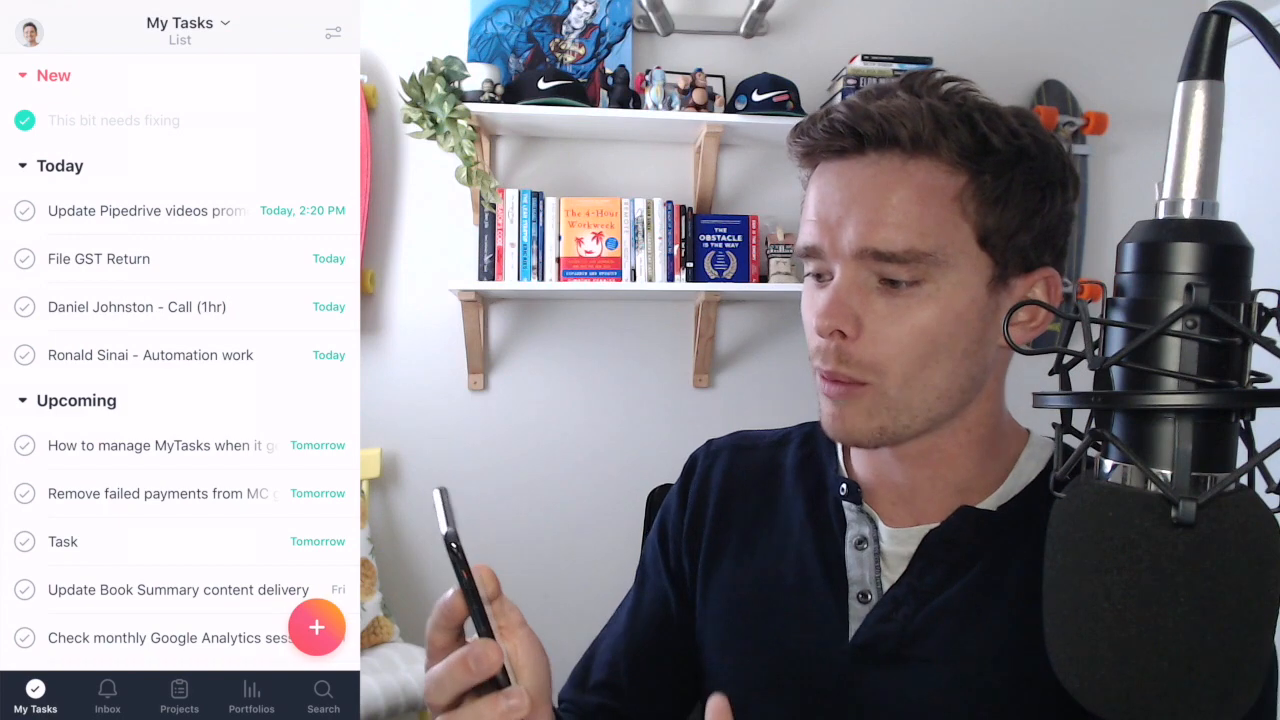
{"action": "left_click", "coordinate": [332, 31]}
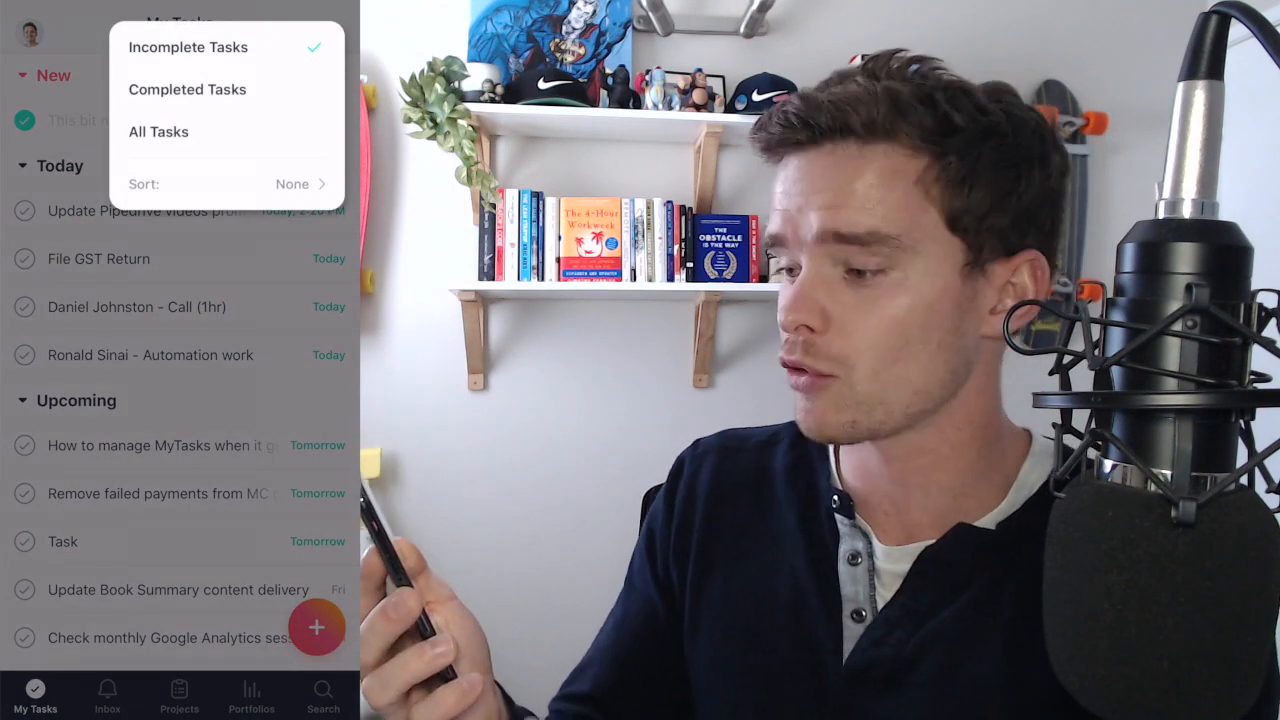
- View archived Inbox notifications, including the Minor Workshop – Feb Invoice task
{"action": "left_click", "coordinate": [290, 183]}
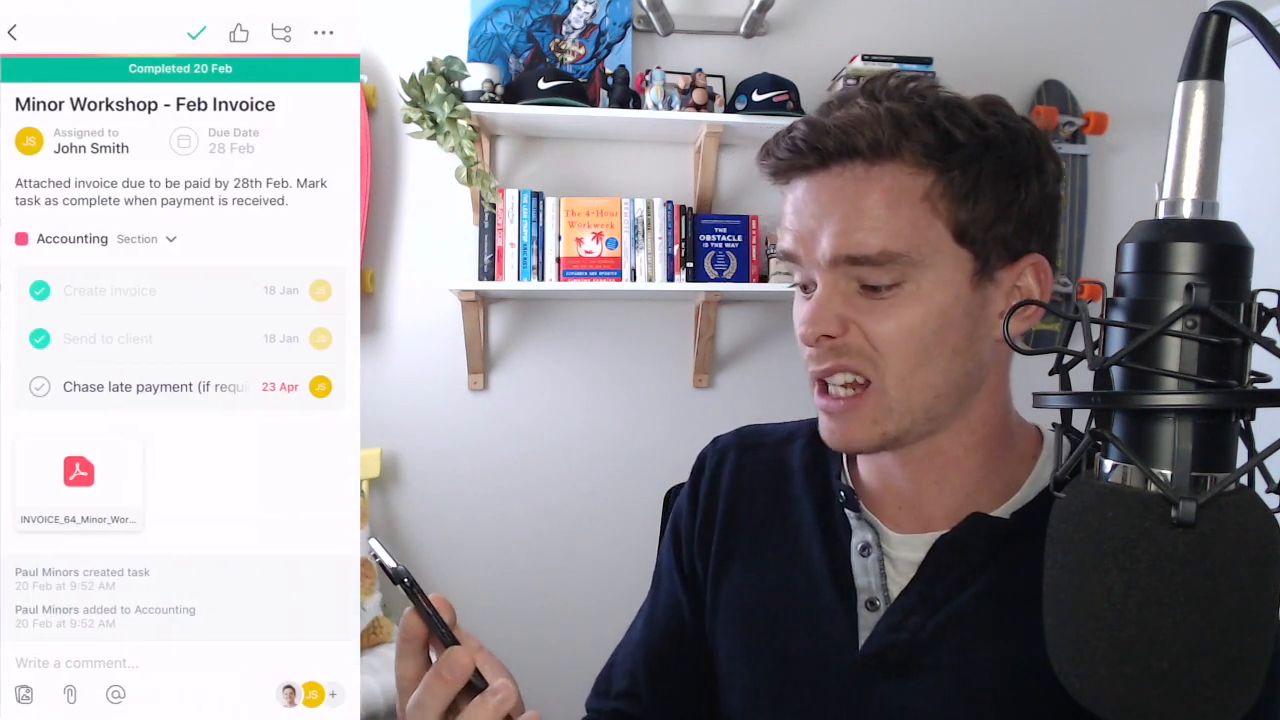
{"action": "left_click", "coordinate": [13, 31]}
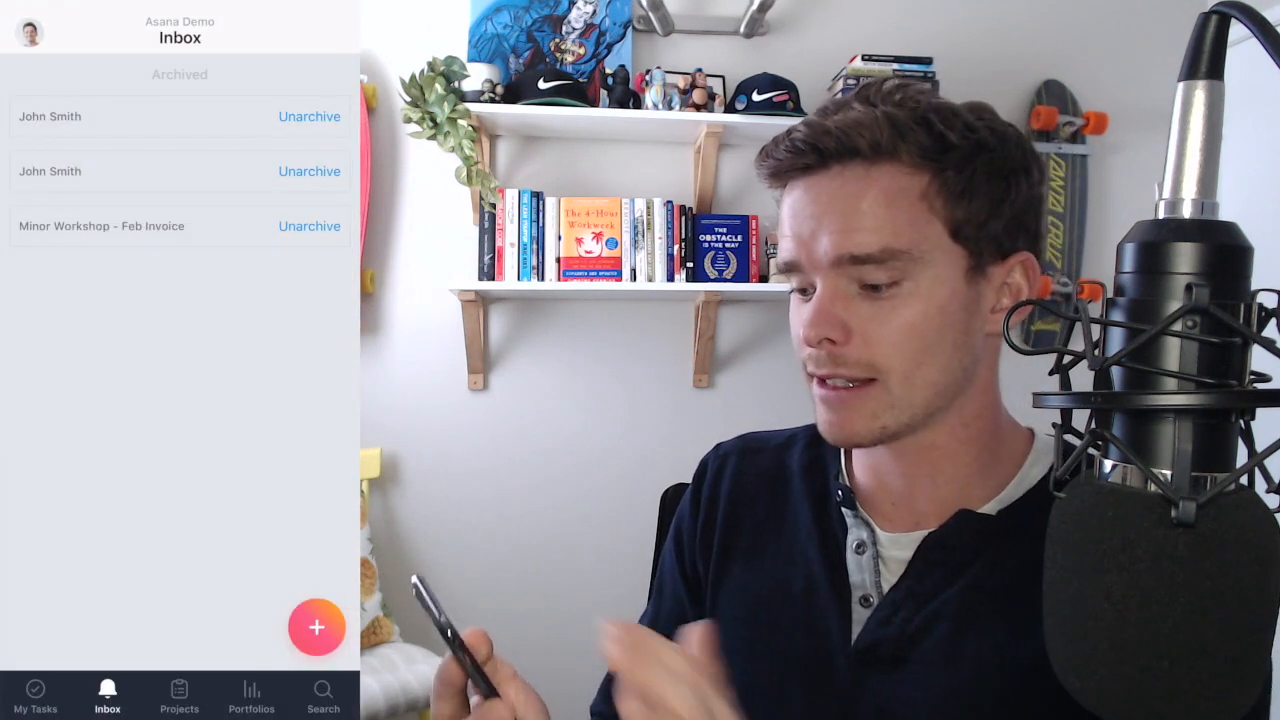
- Browse Projects, then switch to Portfolios showing the Clients portfolio with 4 projects
{"action": "left_click", "coordinate": [179, 694]}
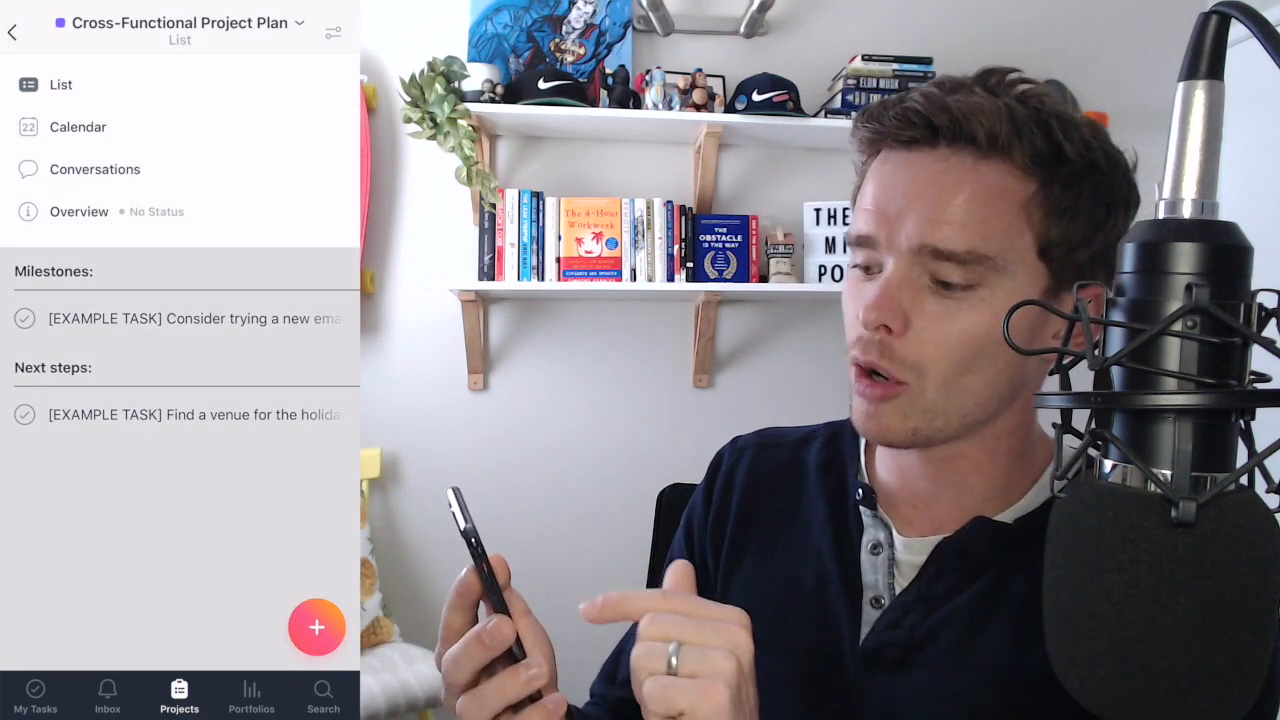
{"action": "left_click", "coordinate": [77, 126]}
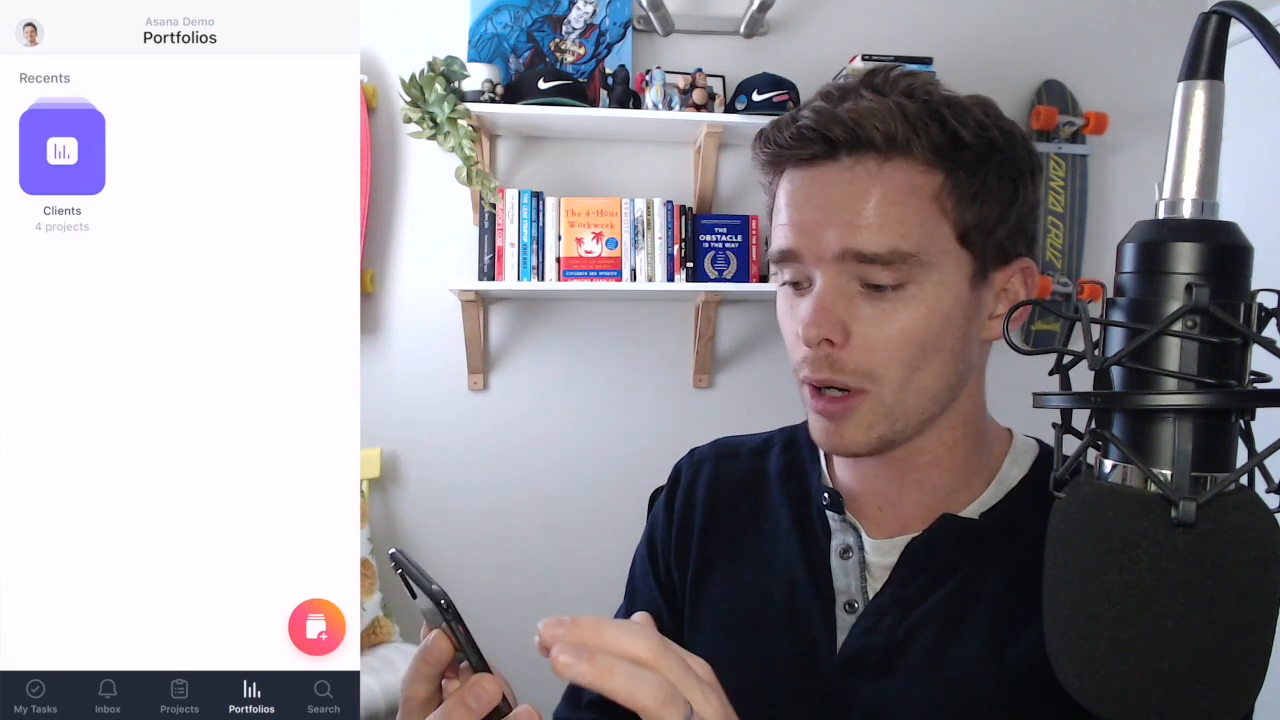
- Open the Clients portfolio listing four projects, such as Accounting at 81%
{"action": "left_click", "coordinate": [61, 148]}
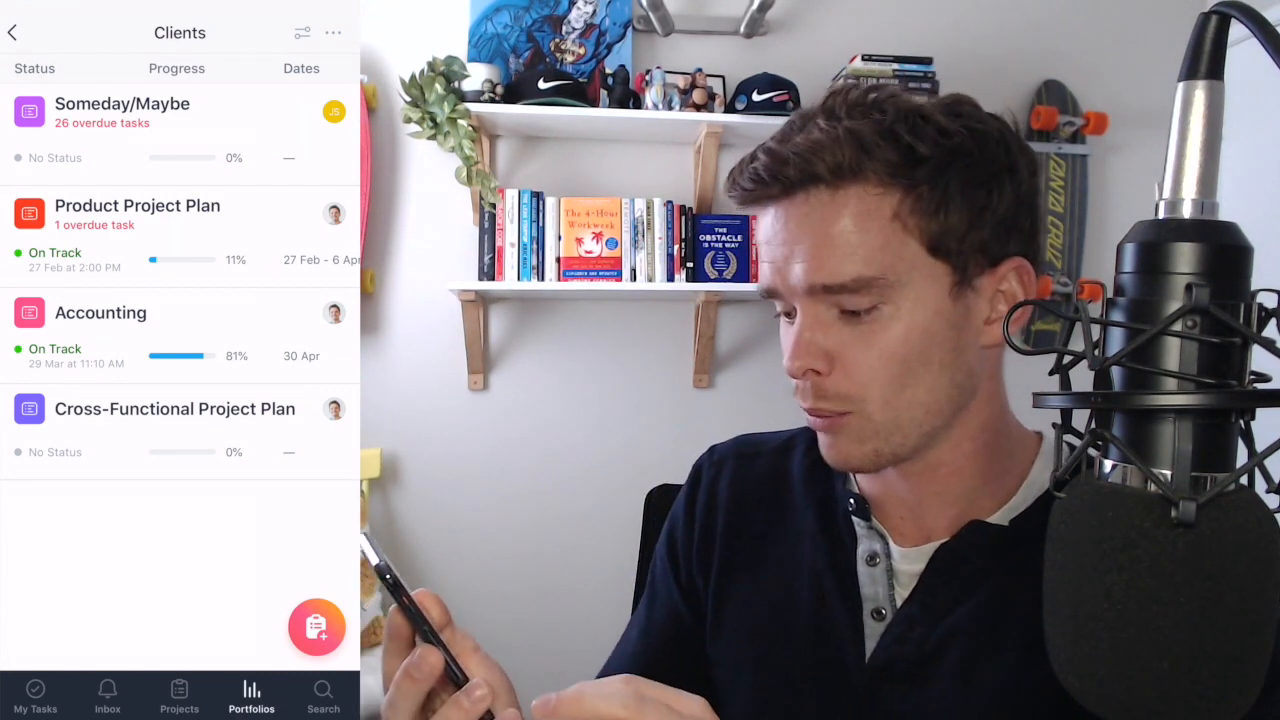
- Search 'Acco' to find the Accounting project and tasks like Email accountant
{"action": "left_click", "coordinate": [323, 695]}
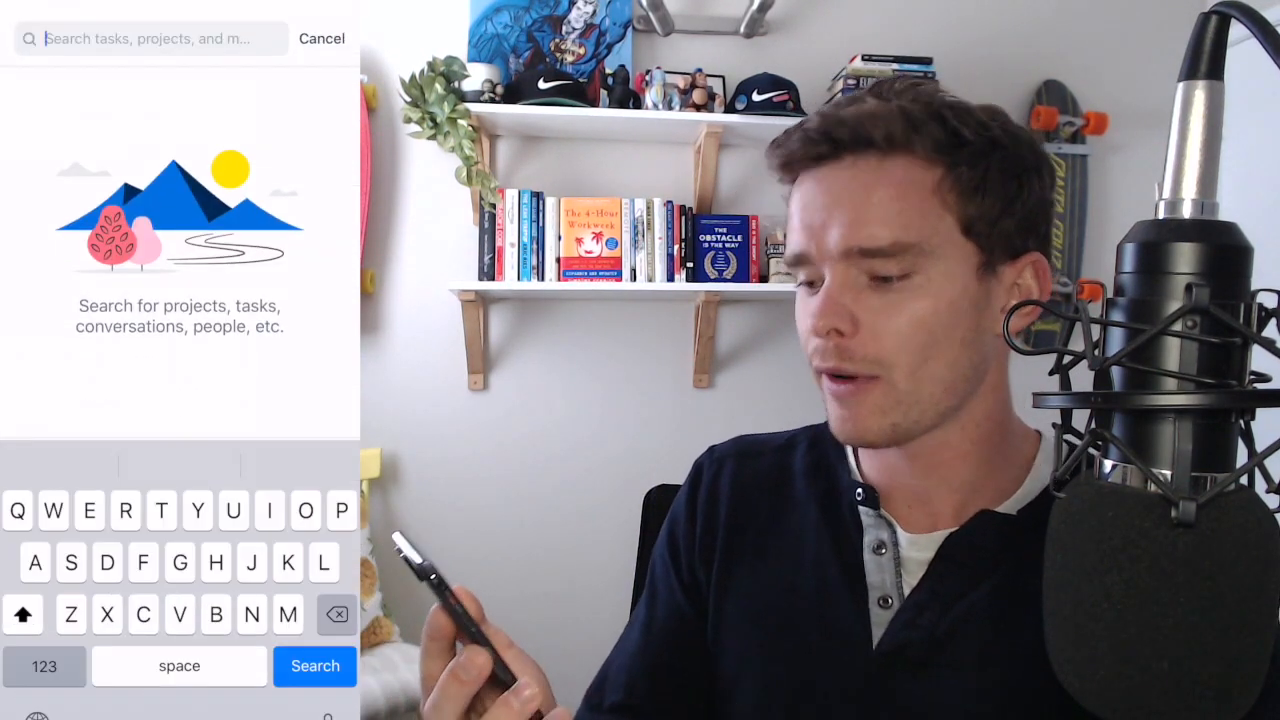
{"action": "type", "text": "Acc"}
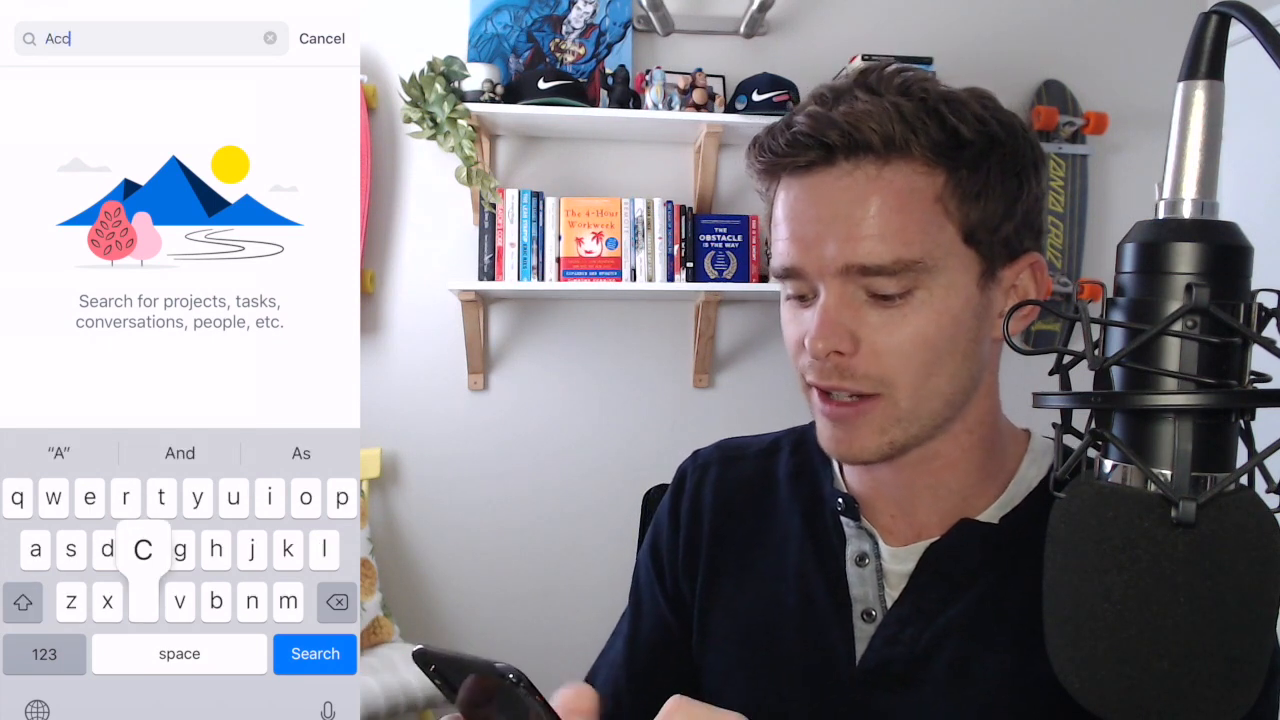
{"action": "type", "text": "o"}
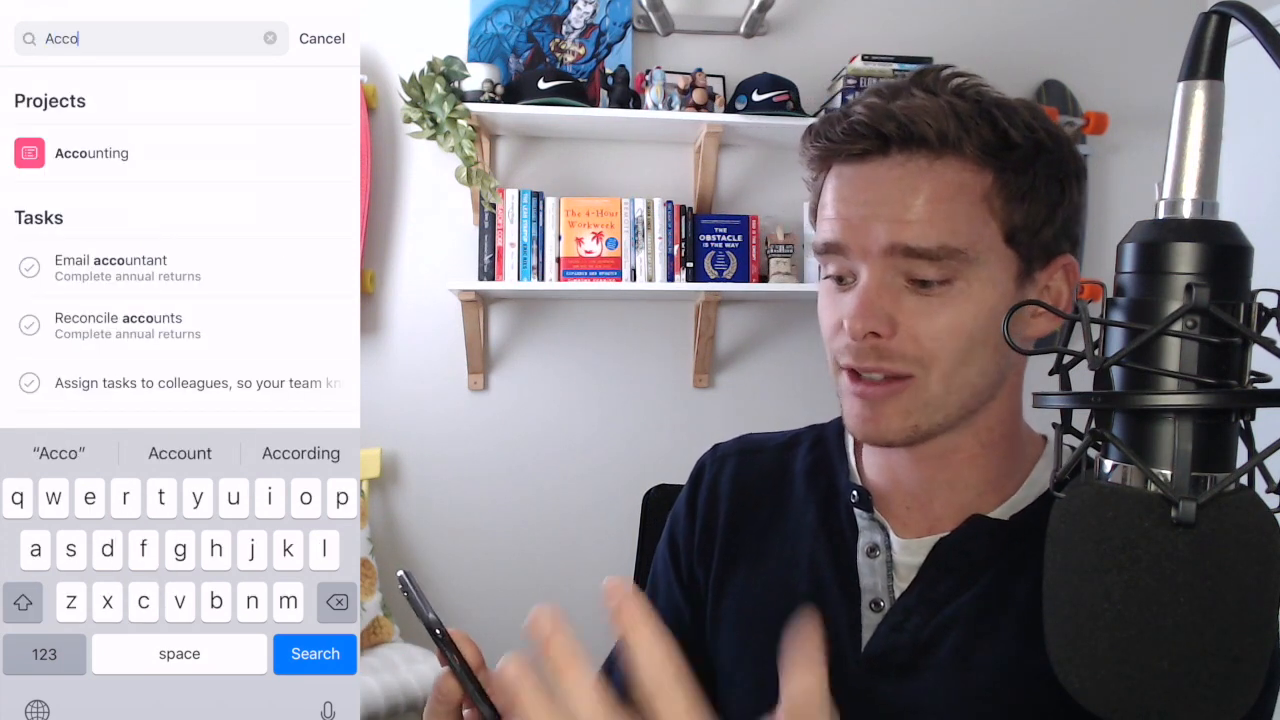